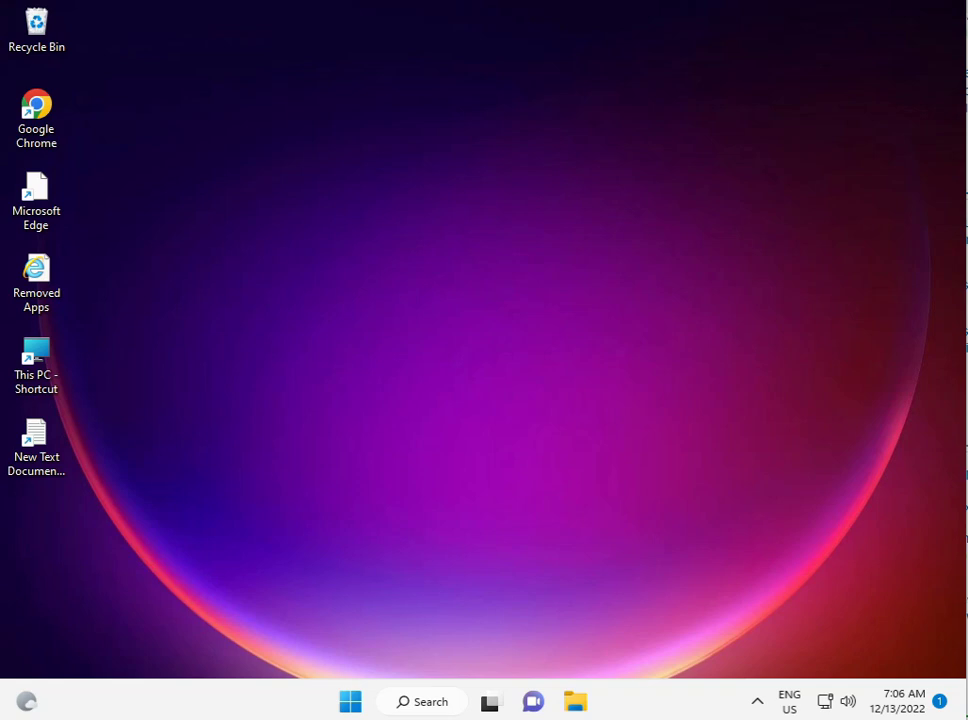
{"action": "mouse_move", "coordinate": [384, 698]}
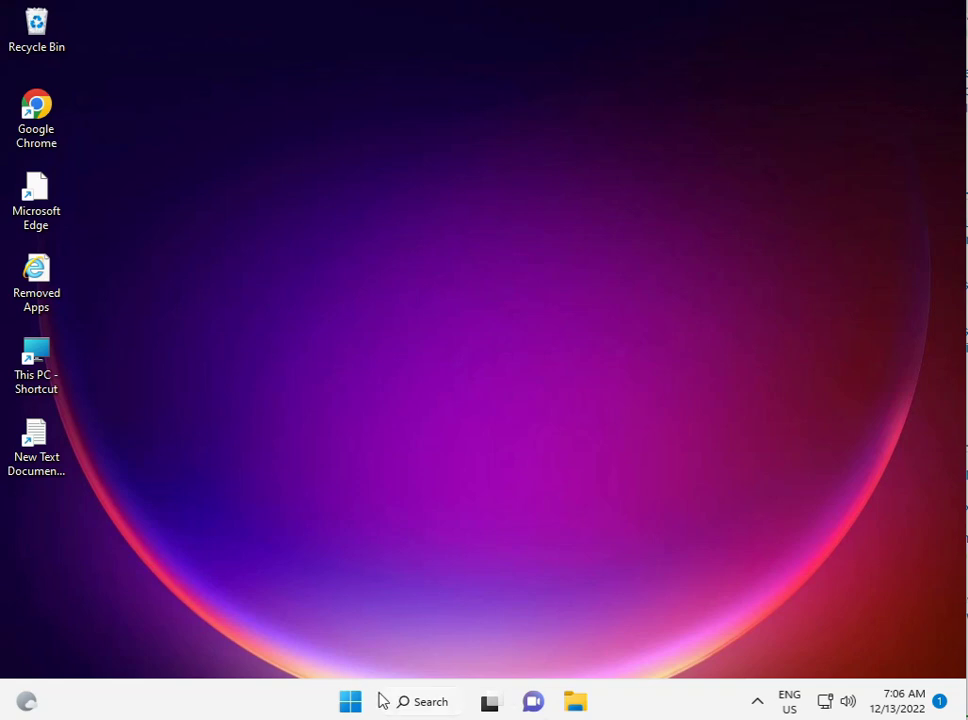
Step: Check for new Windows updates; the system reports it is up to date
{"action": "left_click", "coordinate": [350, 700]}
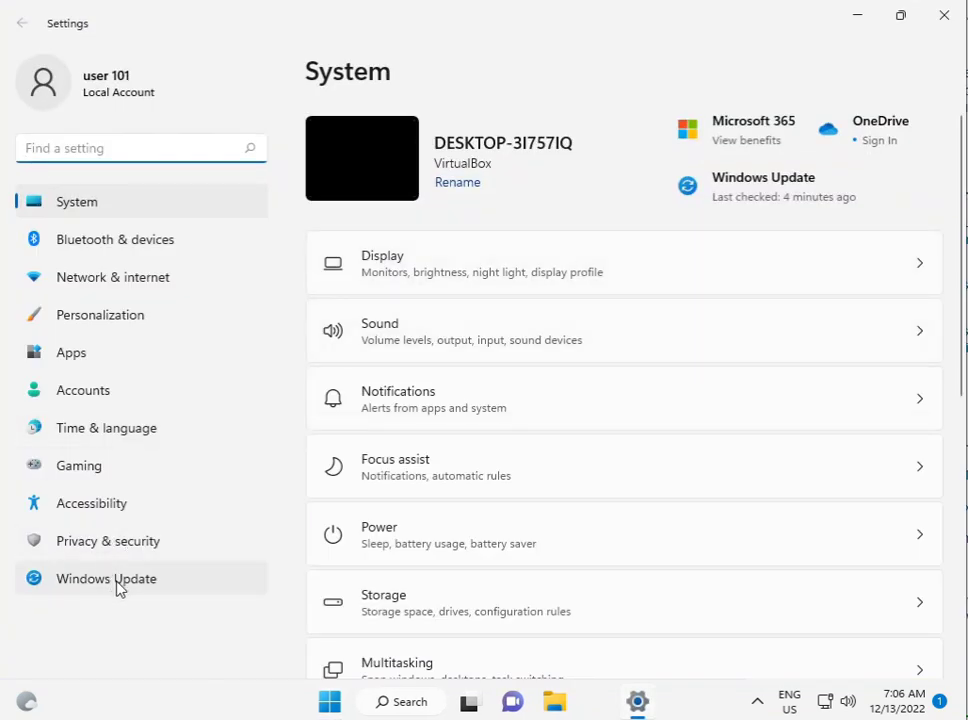
{"action": "left_click", "coordinate": [106, 578]}
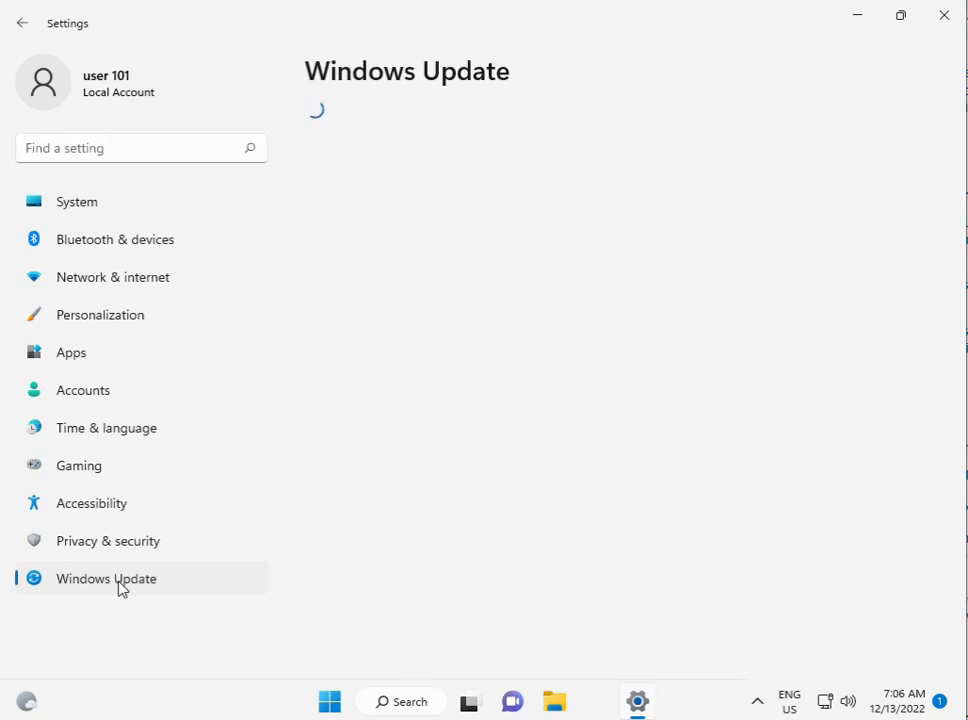
{"action": "left_click", "coordinate": [108, 578]}
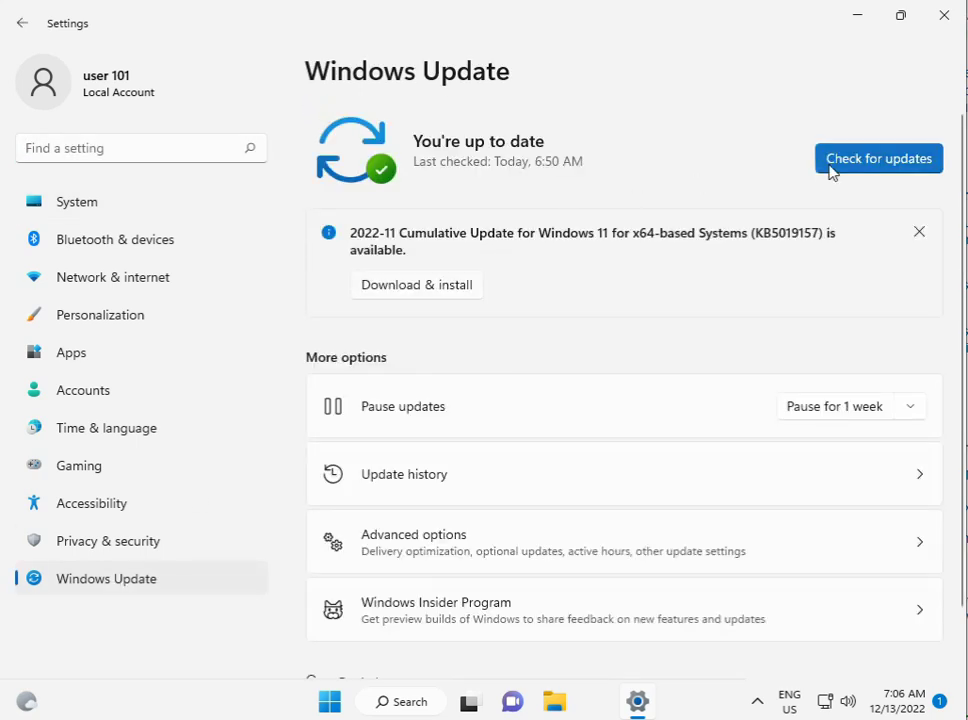
{"action": "mouse_move", "coordinate": [432, 292]}
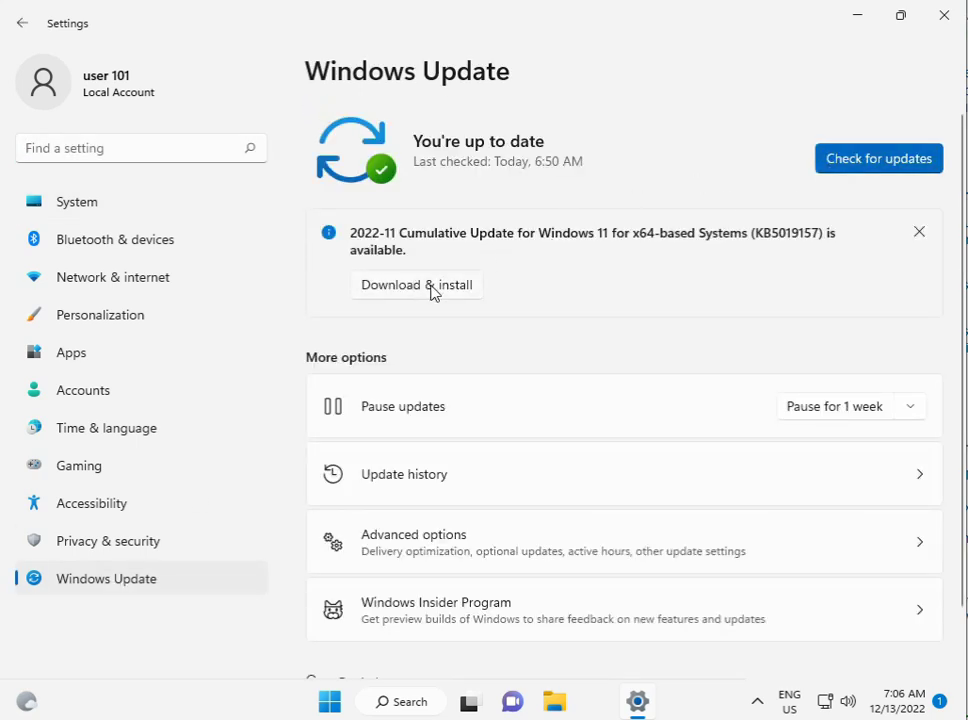
{"action": "mouse_move", "coordinate": [502, 256]}
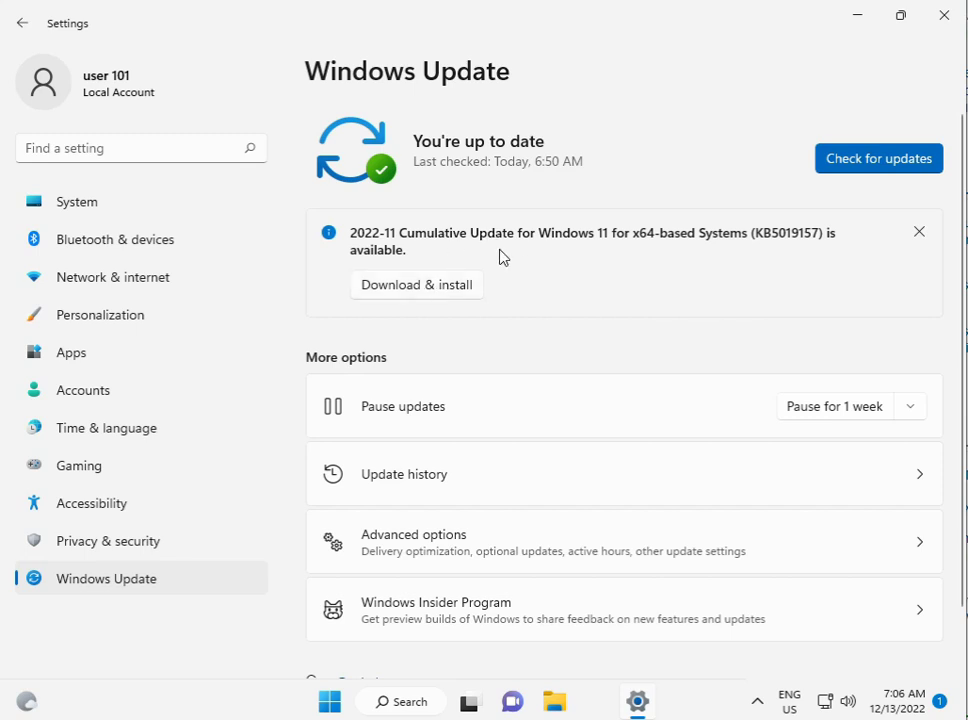
{"action": "mouse_move", "coordinate": [796, 428]}
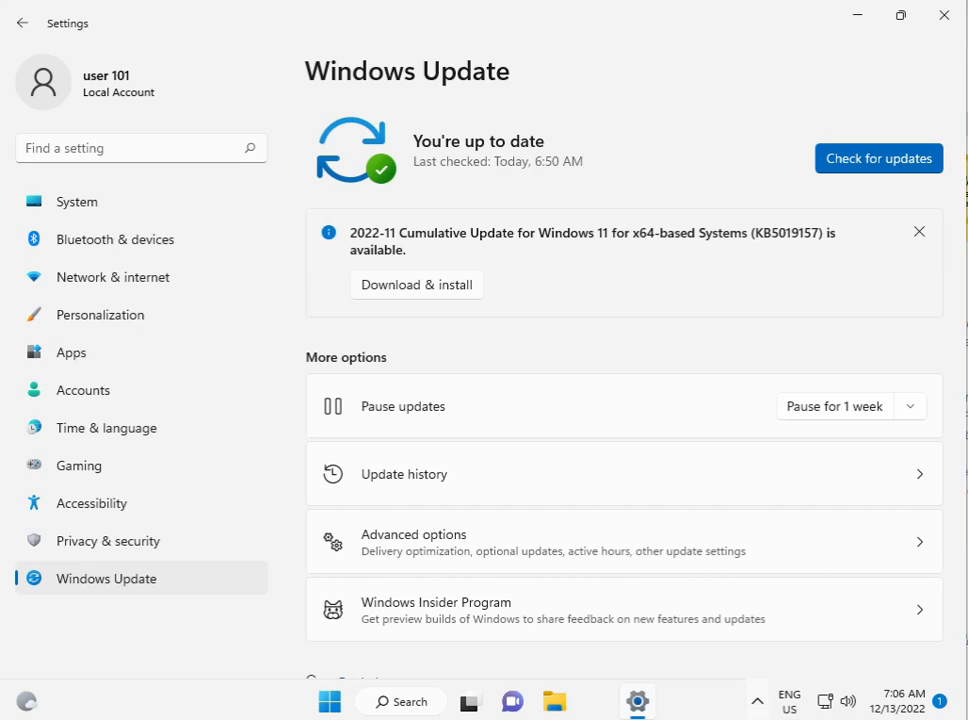
{"action": "mouse_move", "coordinate": [112, 200]}
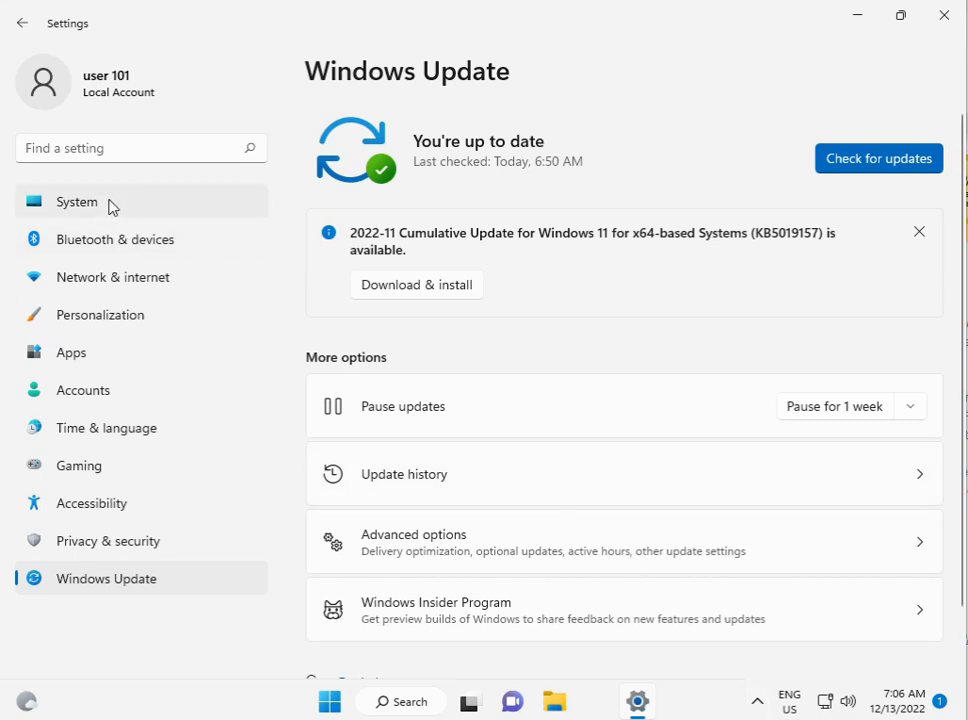
Step: Navigate from System to Troubleshoot and the Other troubleshooters list
{"action": "left_click", "coordinate": [76, 200]}
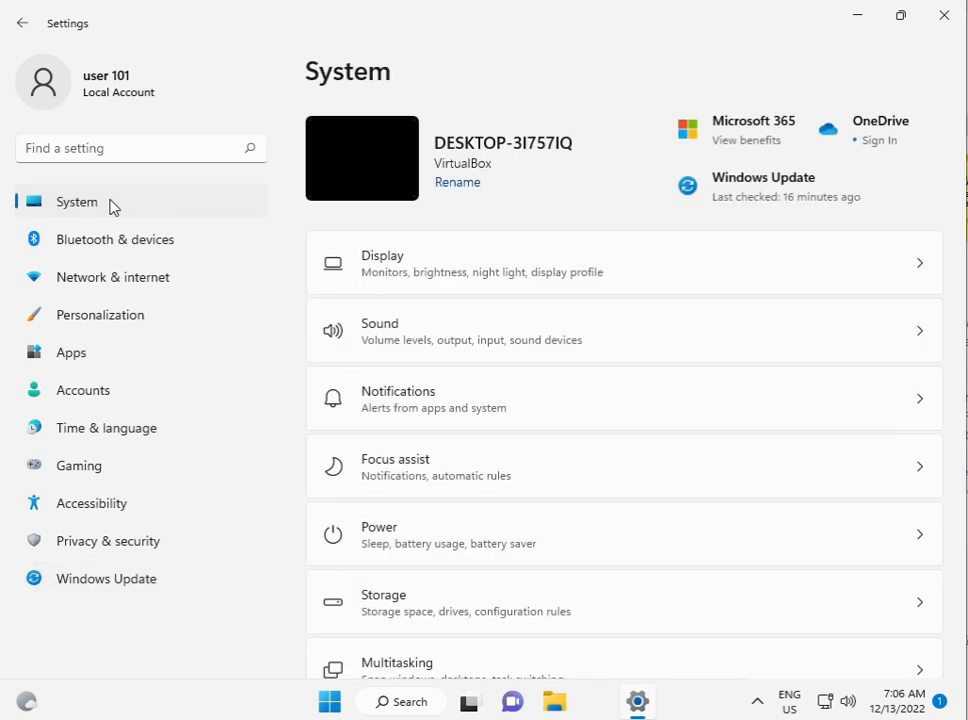
{"action": "scroll", "scroll_direction": "down", "scroll_amount": 3}
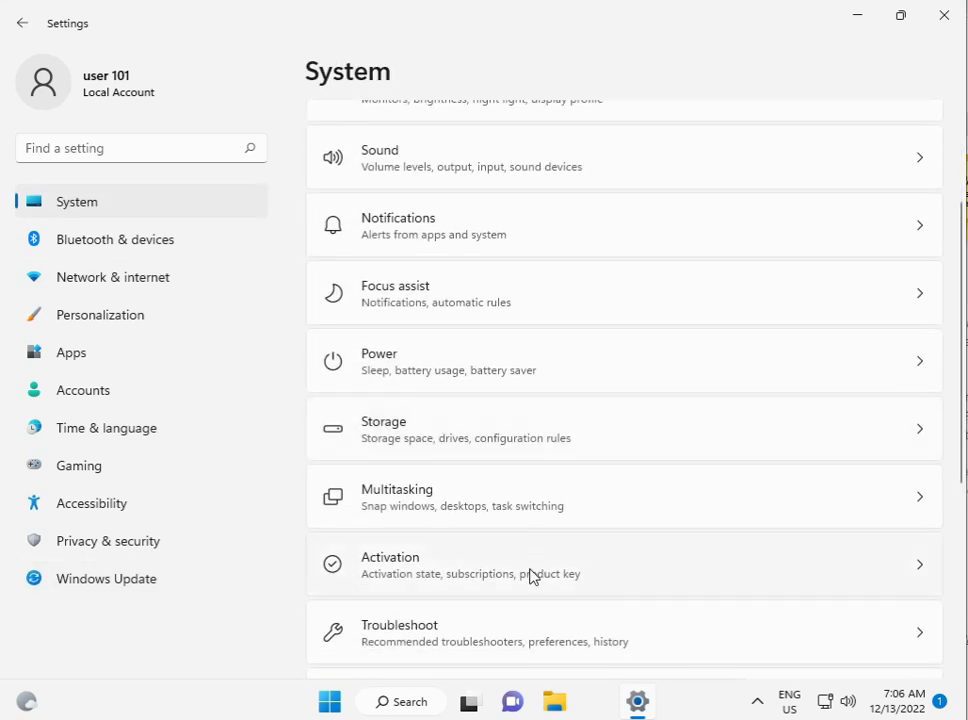
{"action": "left_click", "coordinate": [624, 632]}
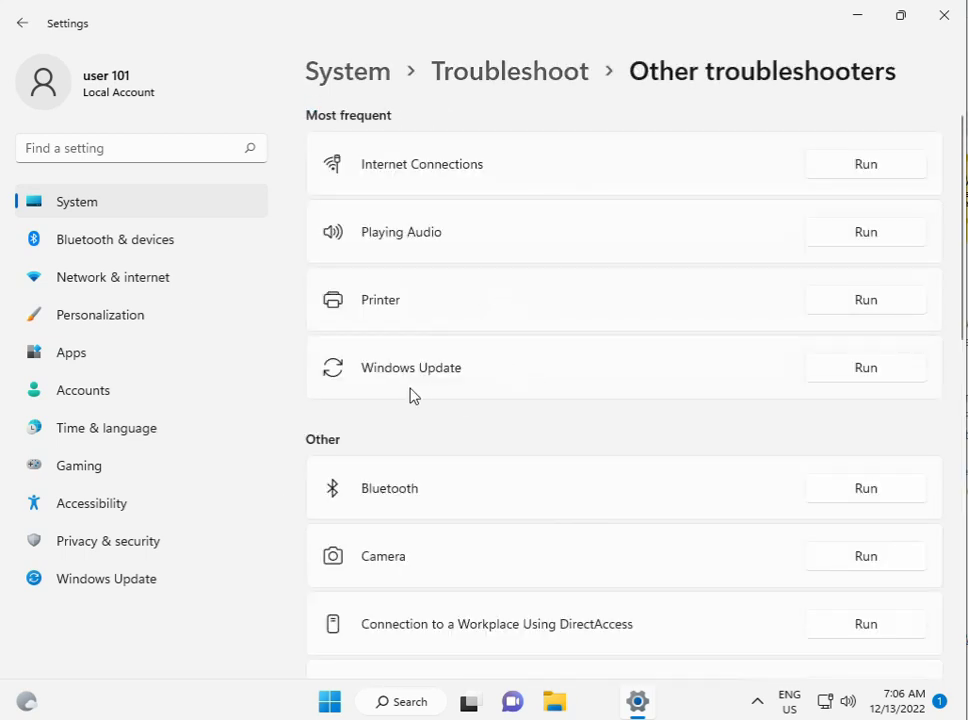
{"action": "mouse_move", "coordinate": [700, 710]}
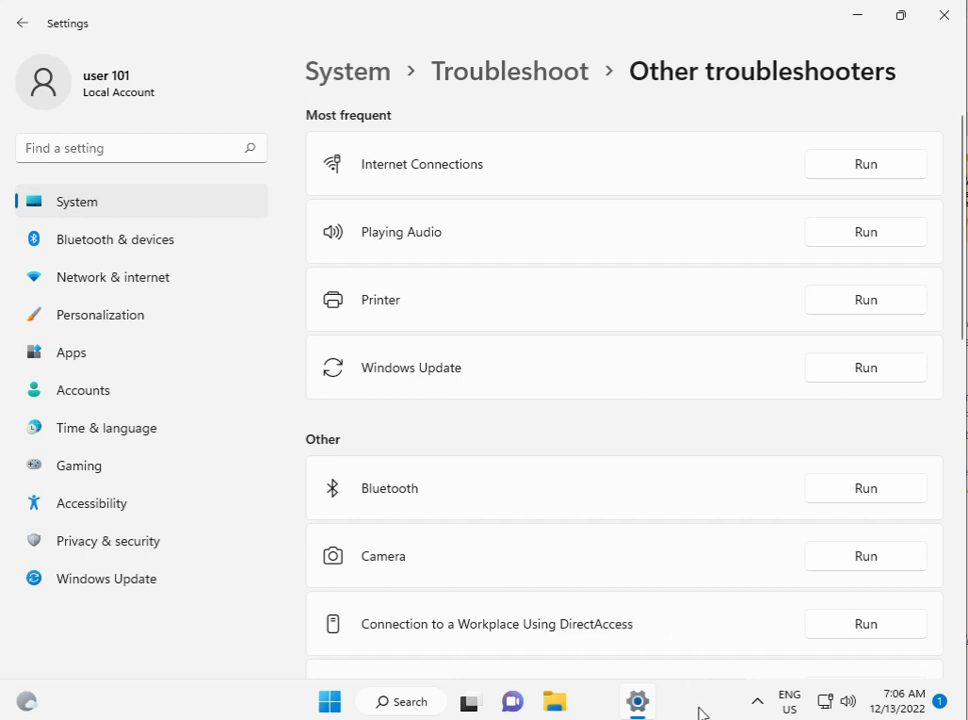
{"action": "scroll", "scroll_direction": "down", "scroll_amount": 3}
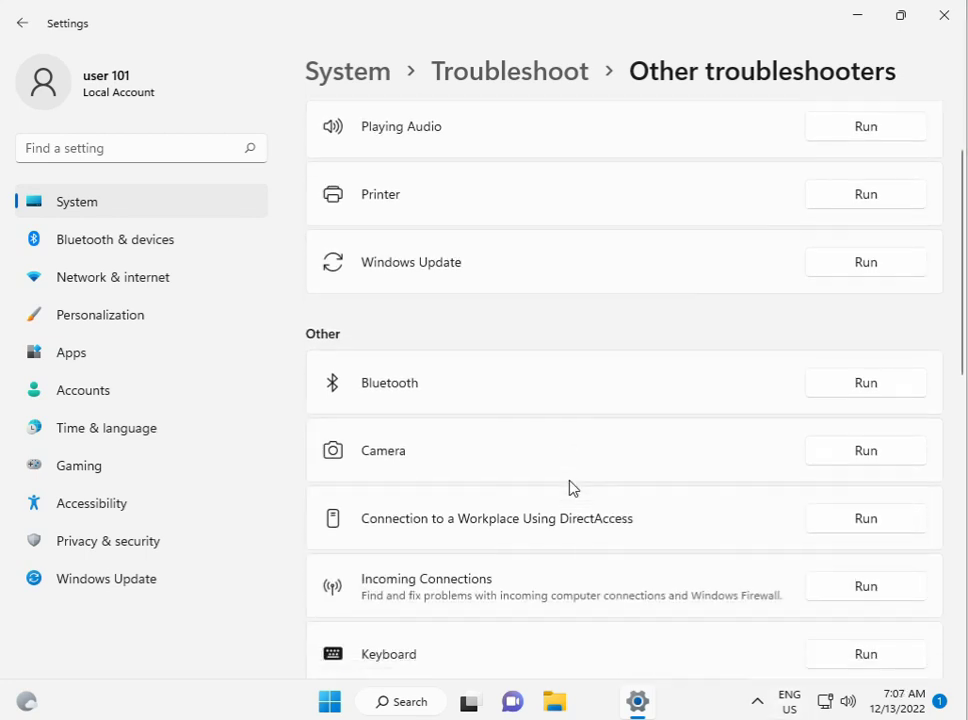
{"action": "scroll", "scroll_direction": "down", "scroll_amount": 3}
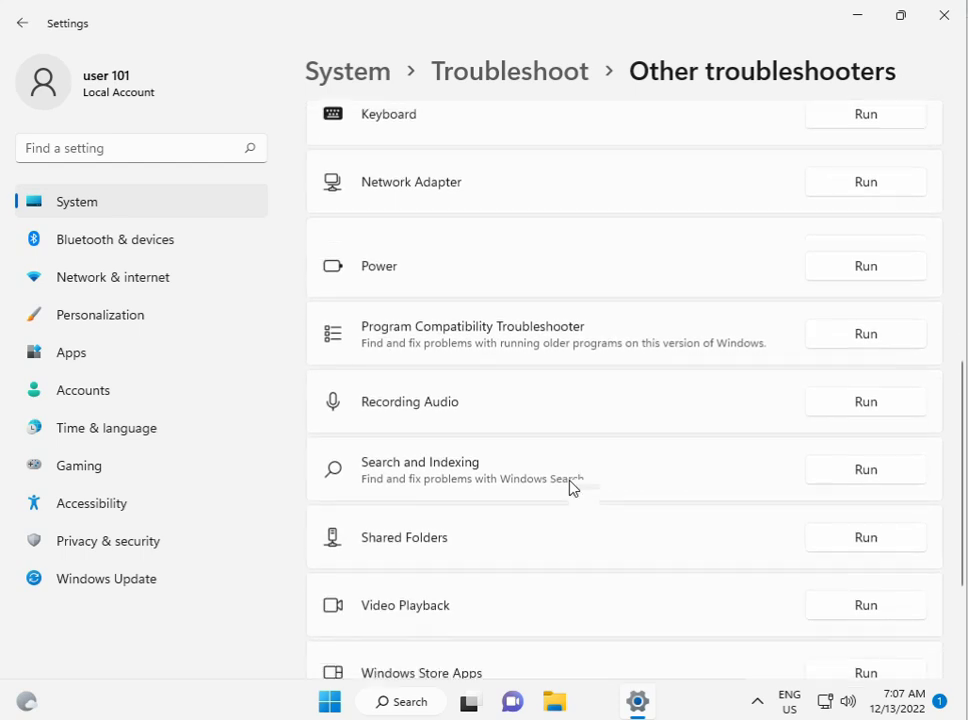
{"action": "scroll", "scroll_direction": "down", "scroll_amount": 3}
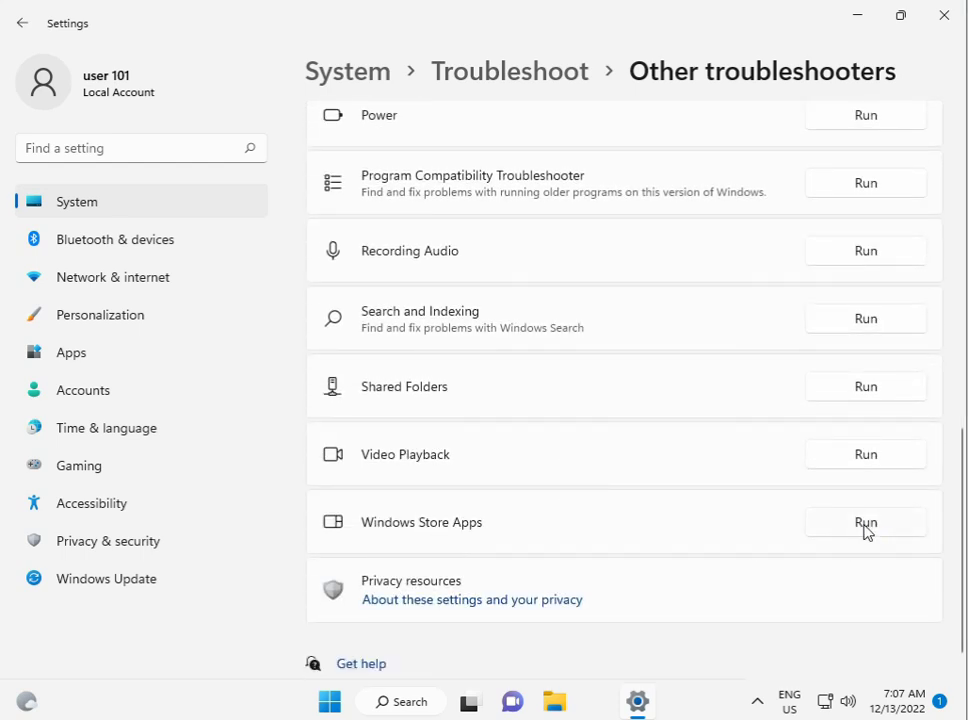
Step: Run the Windows Store Apps troubleshooter and cancel its Microsoft account sign-in prompt
{"action": "left_click", "coordinate": [864, 522]}
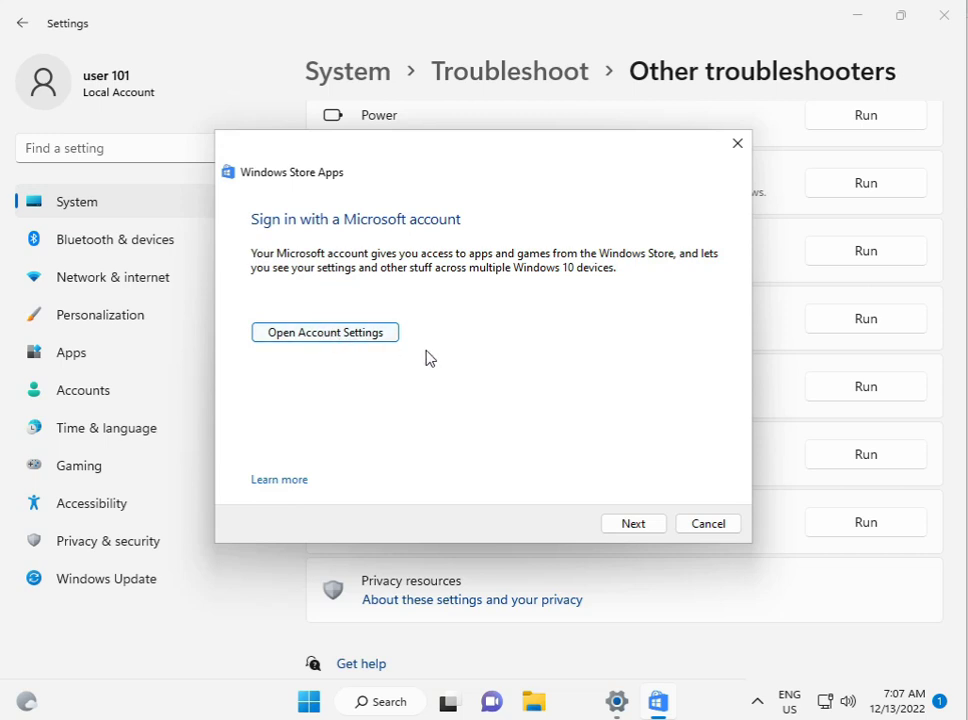
{"action": "left_click", "coordinate": [632, 524]}
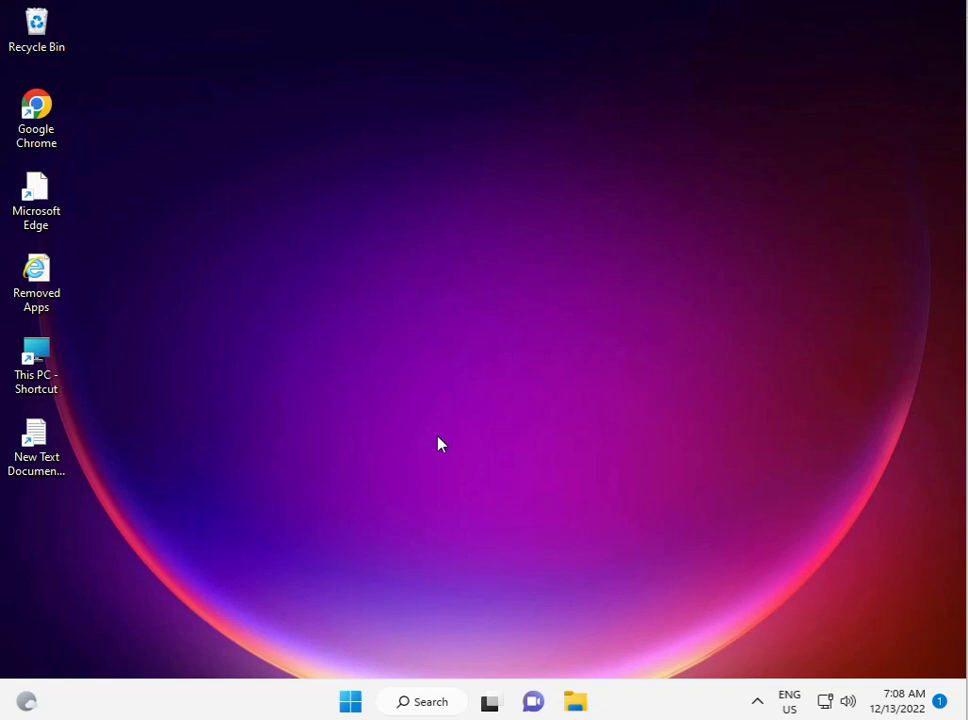
{"action": "mouse_move", "coordinate": [364, 558]}
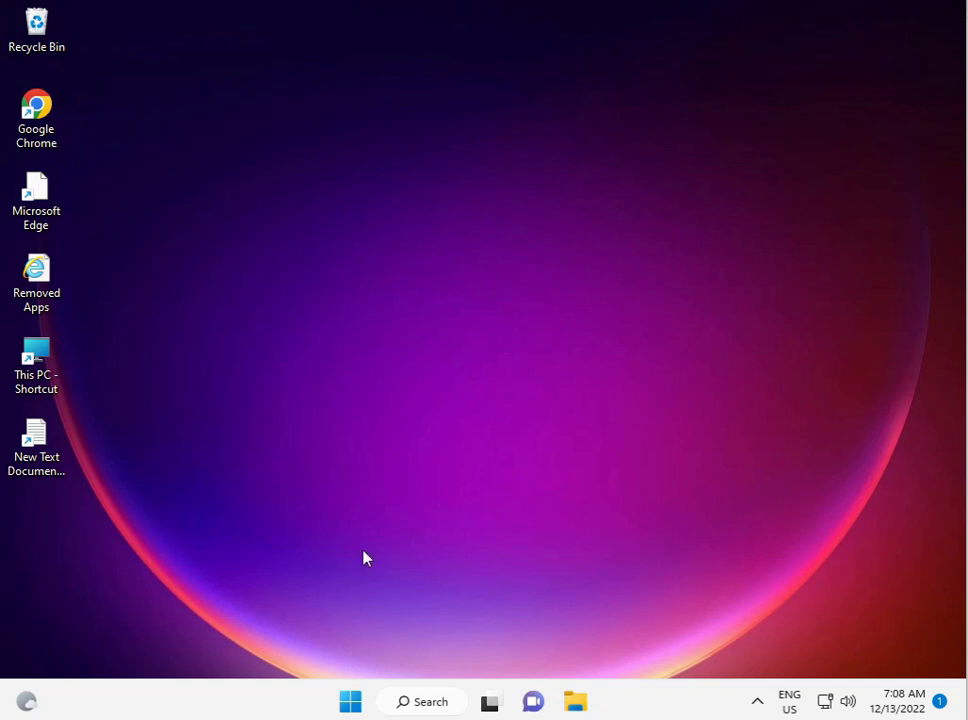
Step: Reopen Settings from the Start menu's pinned apps, landing on the System page
{"action": "left_click", "coordinate": [350, 700]}
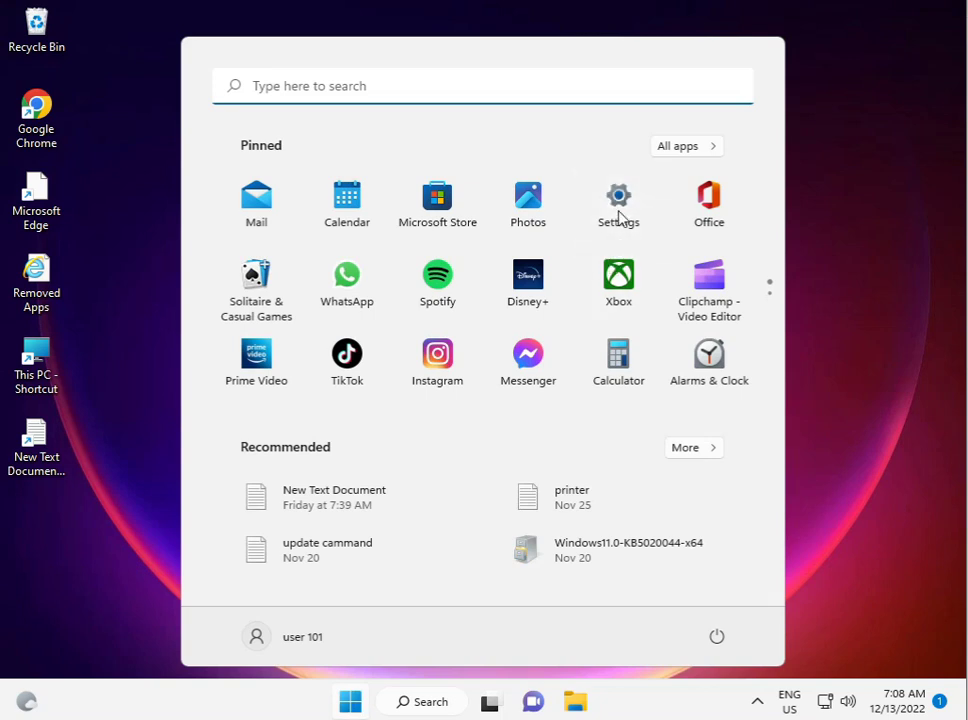
{"action": "left_click", "coordinate": [618, 204]}
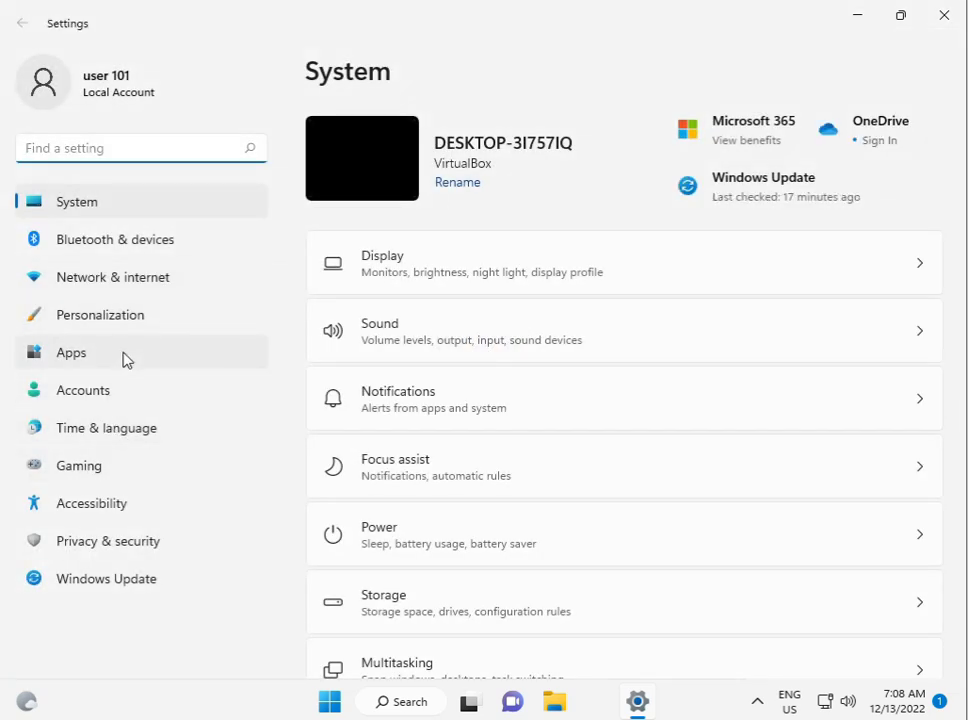
Step: Locate Camera in Apps & features and show its three-dot options menu
{"action": "left_click", "coordinate": [72, 352]}
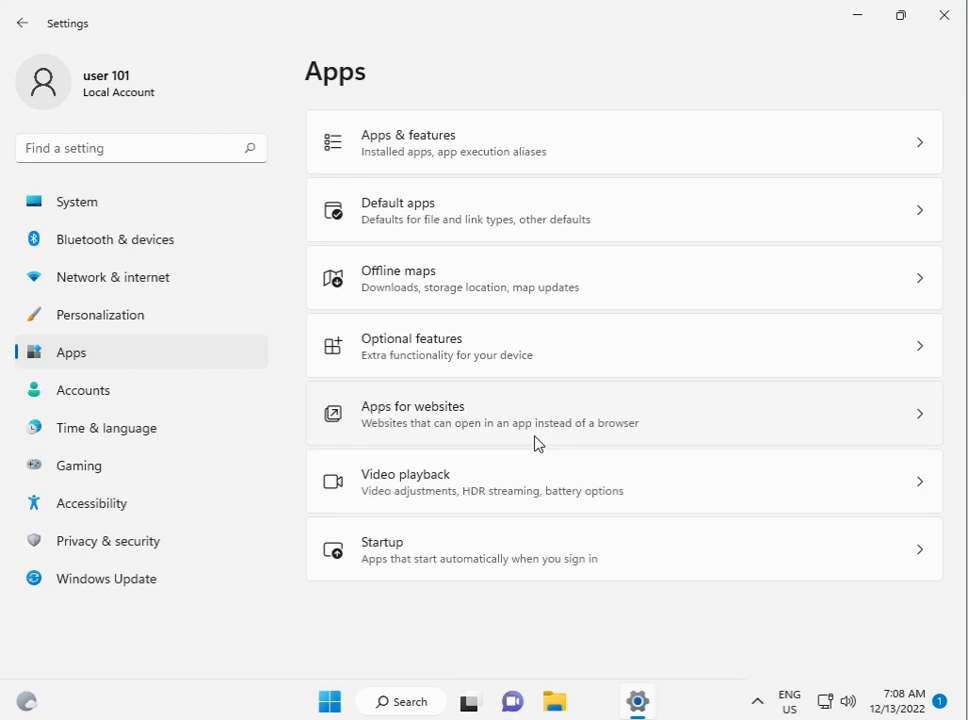
{"action": "mouse_move", "coordinate": [668, 496]}
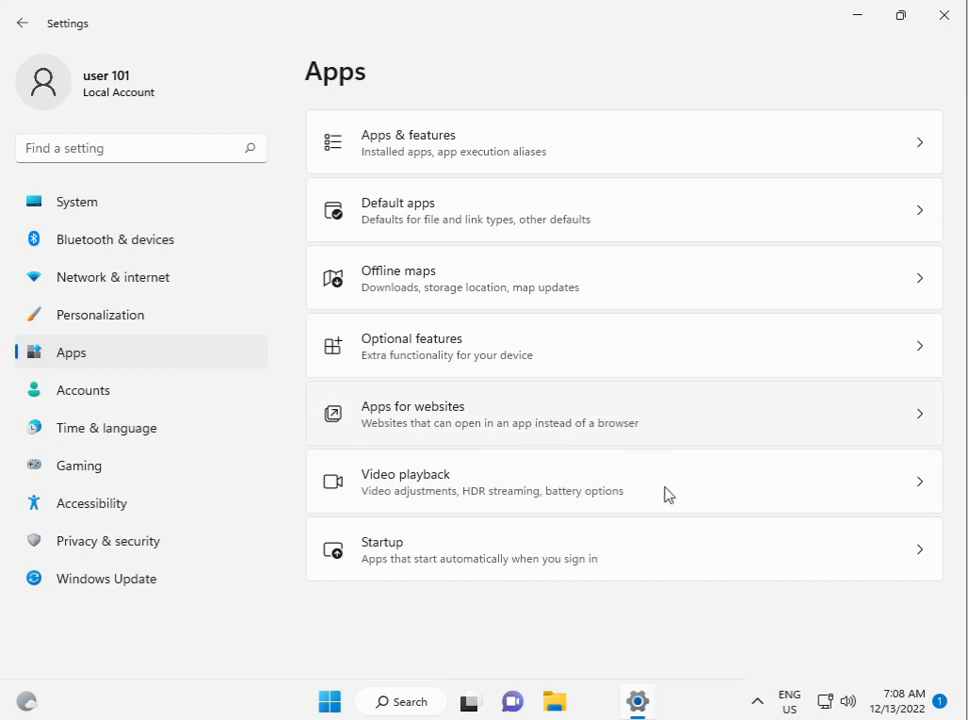
{"action": "mouse_move", "coordinate": [520, 260]}
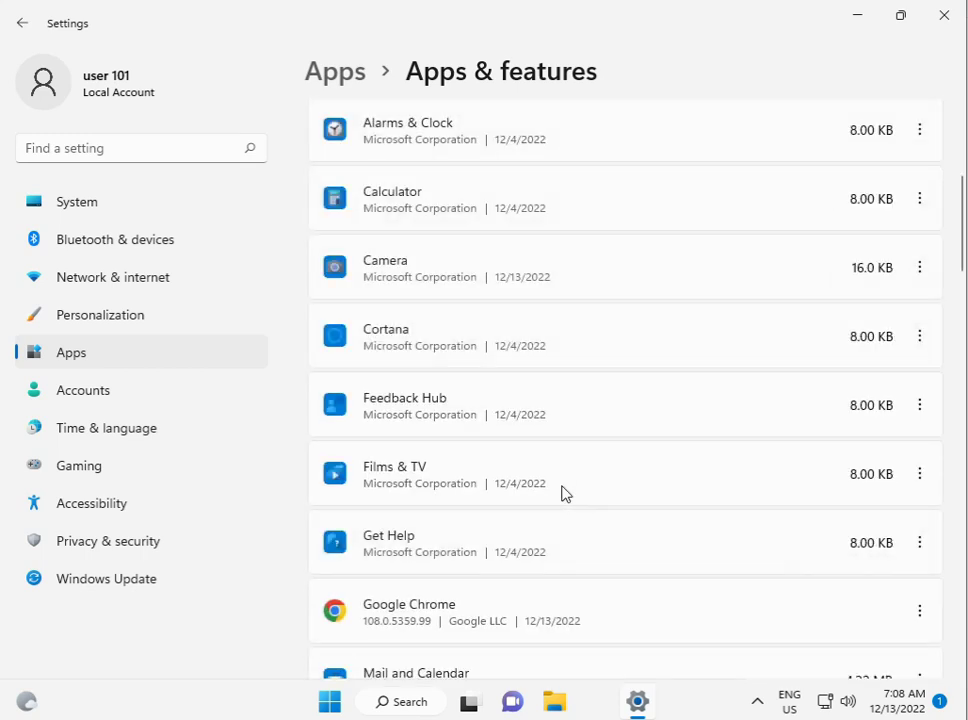
{"action": "scroll", "scroll_direction": "down", "scroll_amount": 3}
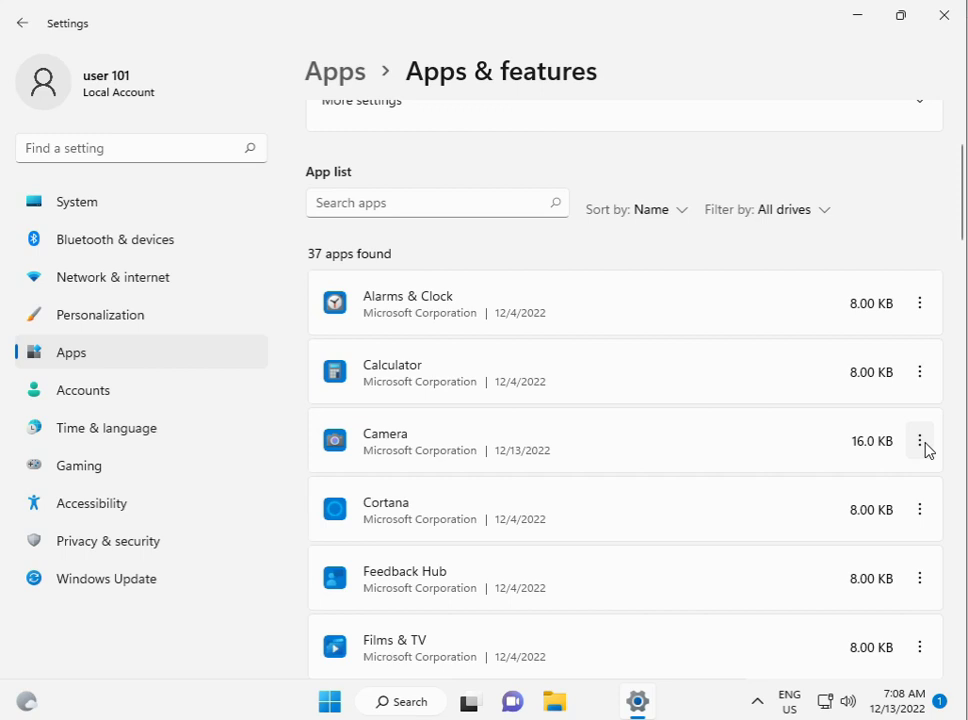
{"action": "left_click", "coordinate": [920, 440]}
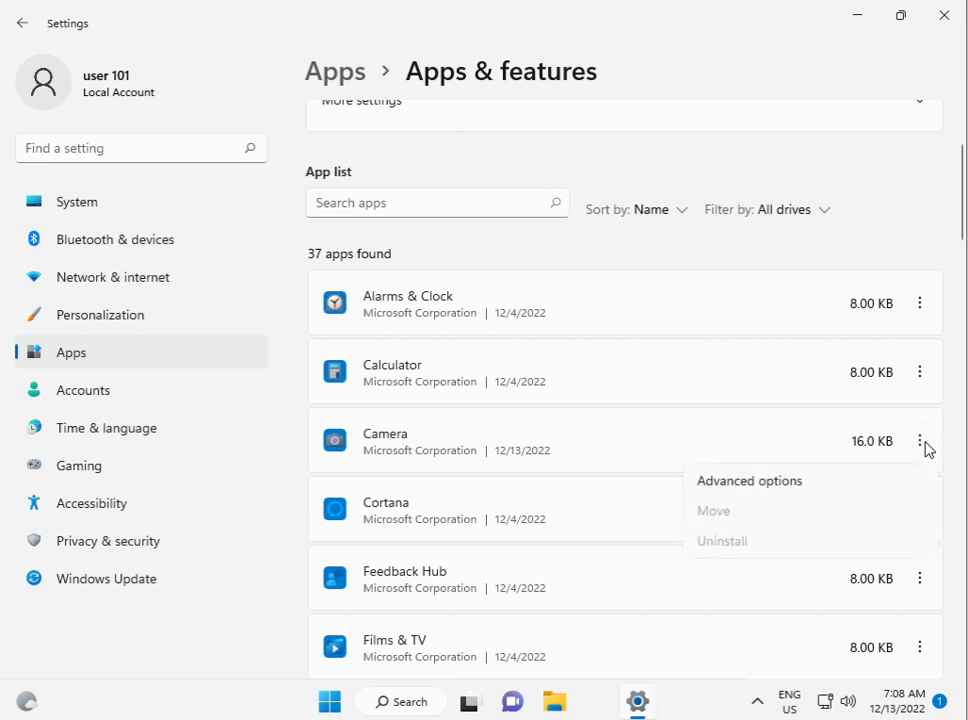
{"action": "mouse_move", "coordinate": [748, 480]}
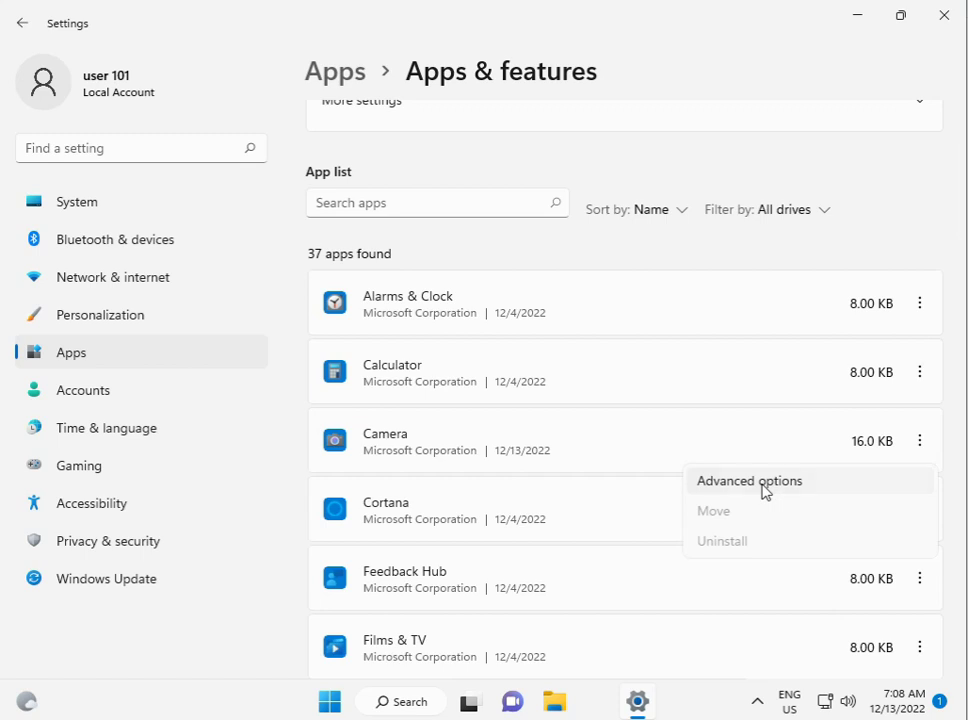
Step: Terminate the Camera app from its advanced options page
{"action": "left_click", "coordinate": [748, 480]}
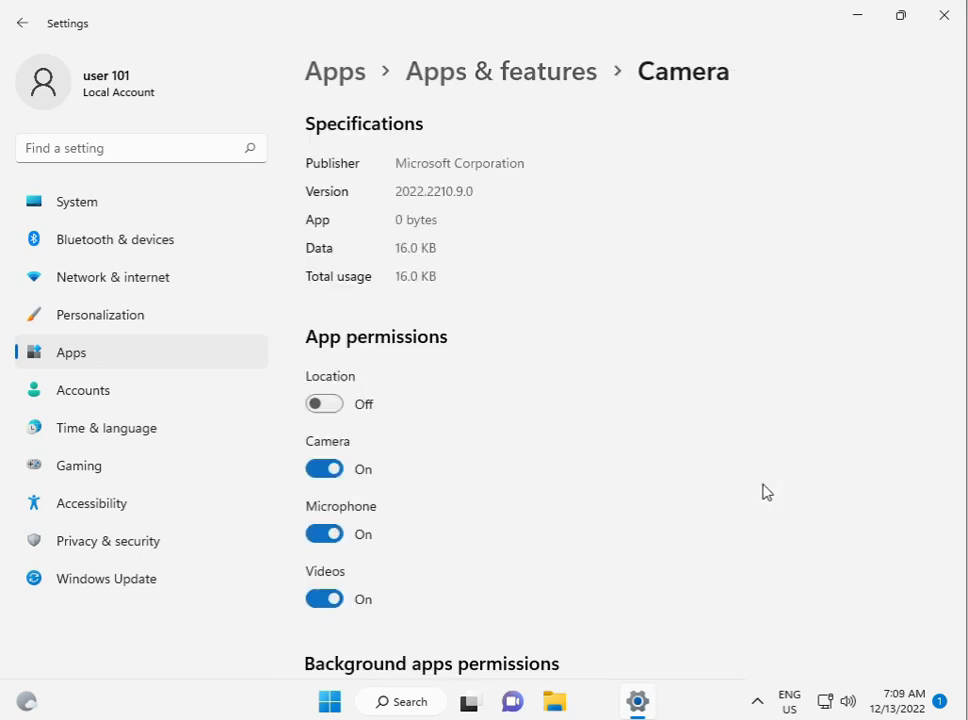
{"action": "scroll", "scroll_direction": "down", "scroll_amount": 3}
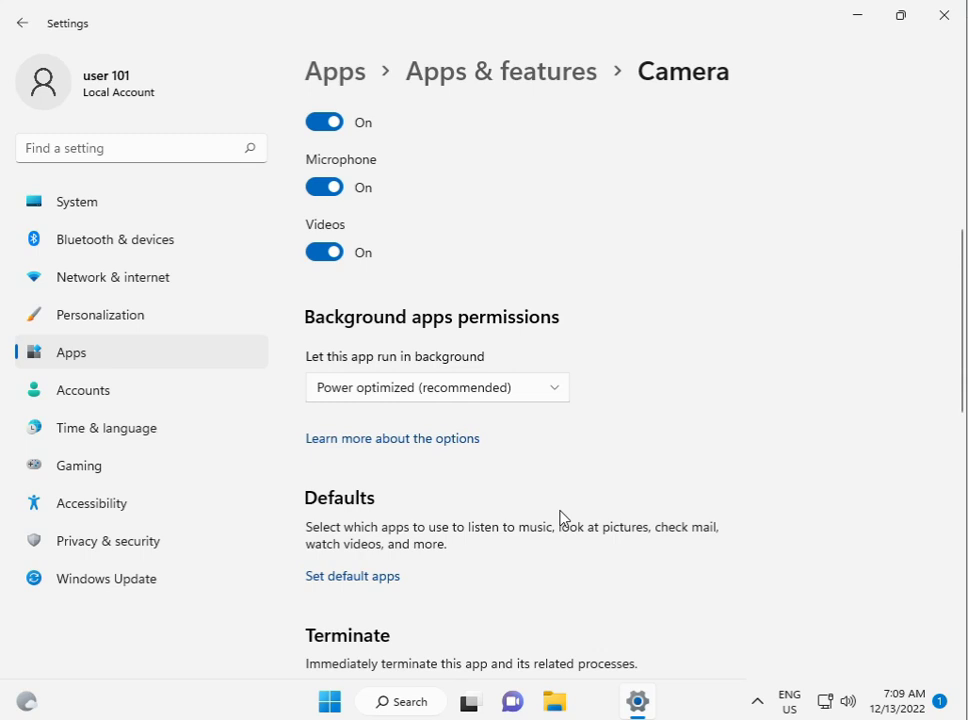
{"action": "scroll", "scroll_direction": "down", "scroll_amount": 3}
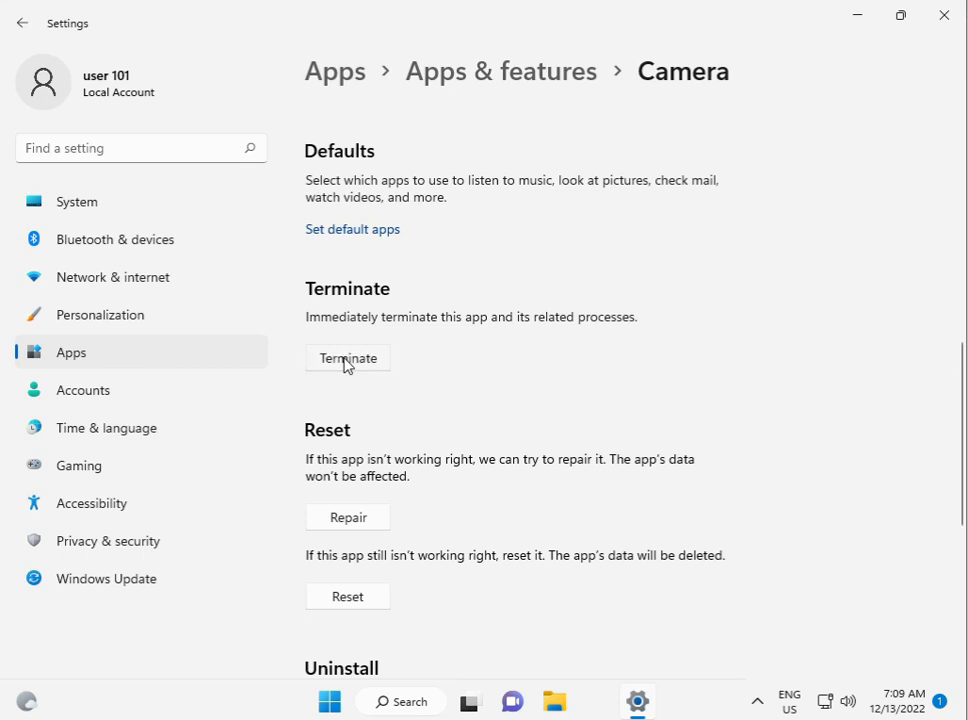
{"action": "left_click", "coordinate": [348, 358]}
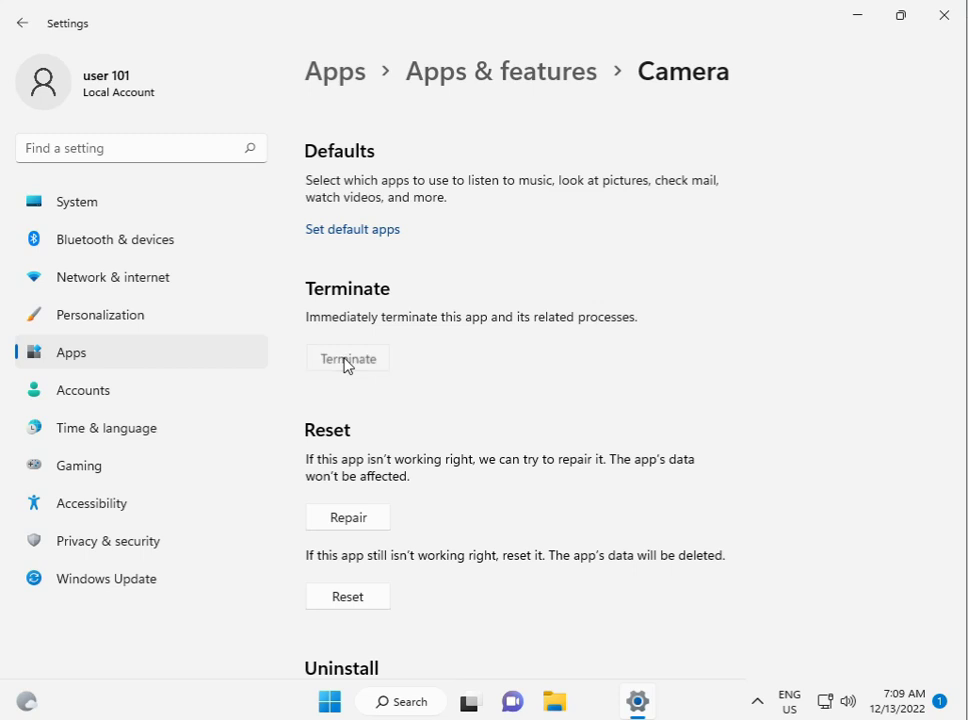
Step: Reset the Camera app's data, confirming the reset, then leave Settings
{"action": "scroll", "scroll_direction": "down", "scroll_amount": 3}
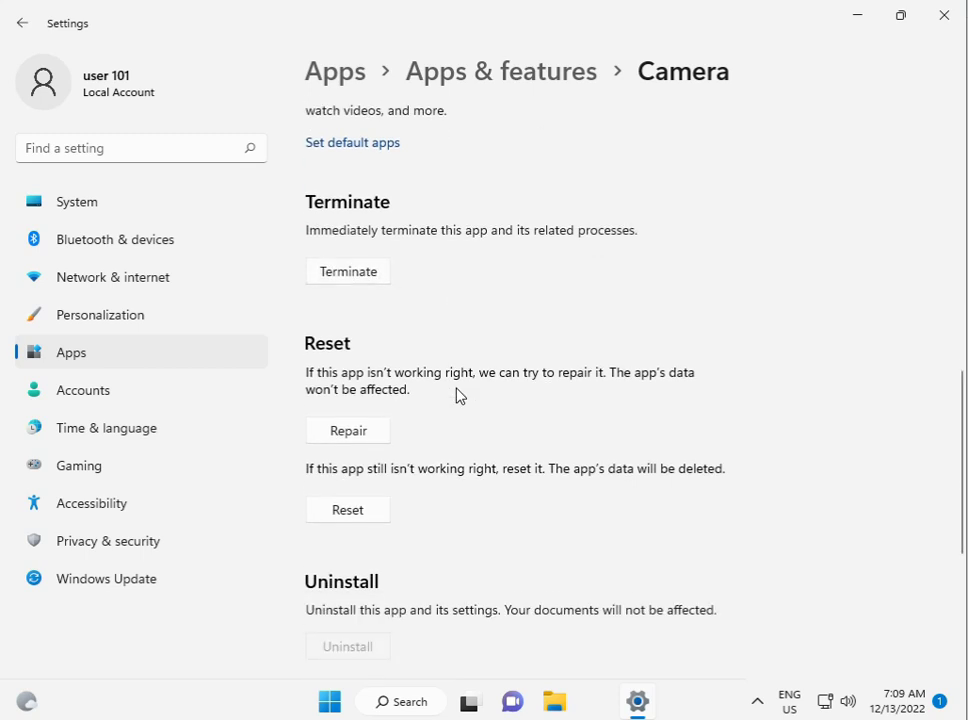
{"action": "mouse_move", "coordinate": [370, 512]}
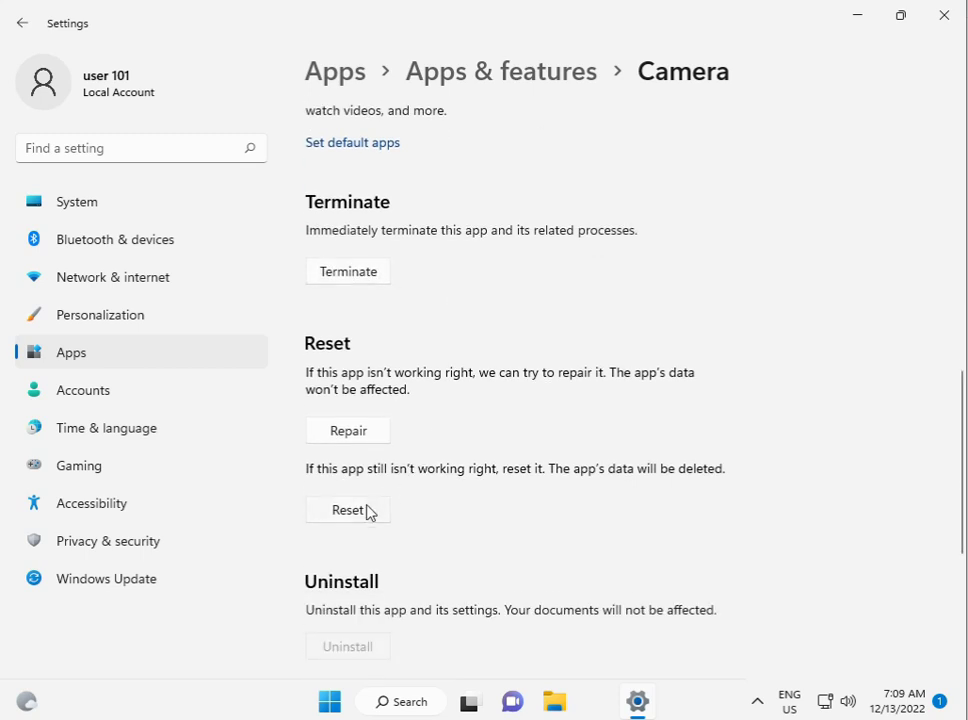
{"action": "left_click", "coordinate": [348, 510]}
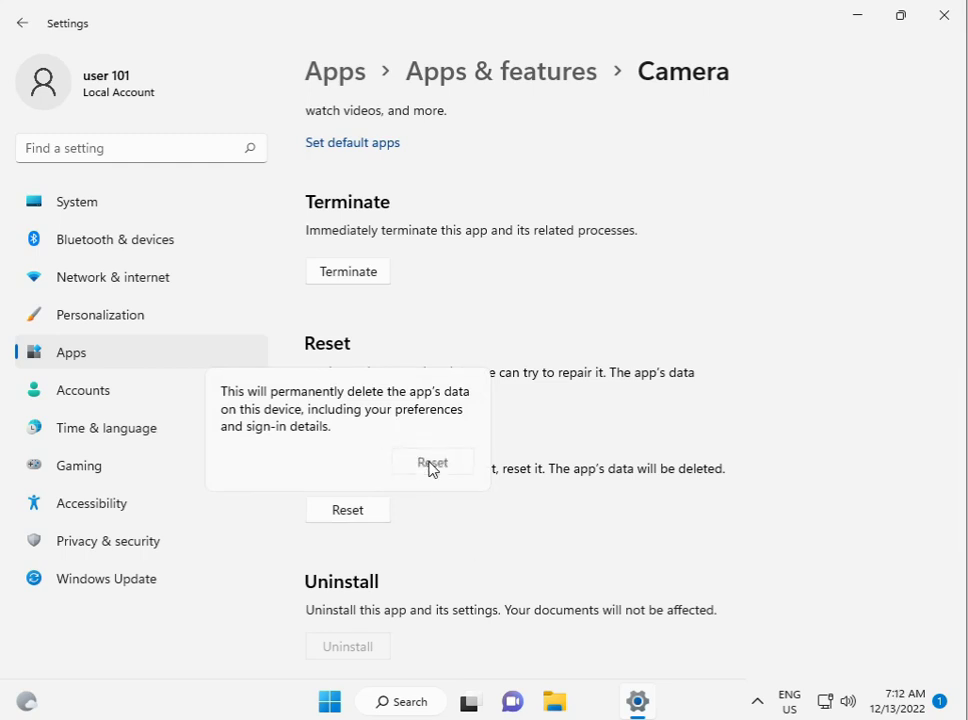
{"action": "left_click", "coordinate": [432, 462]}
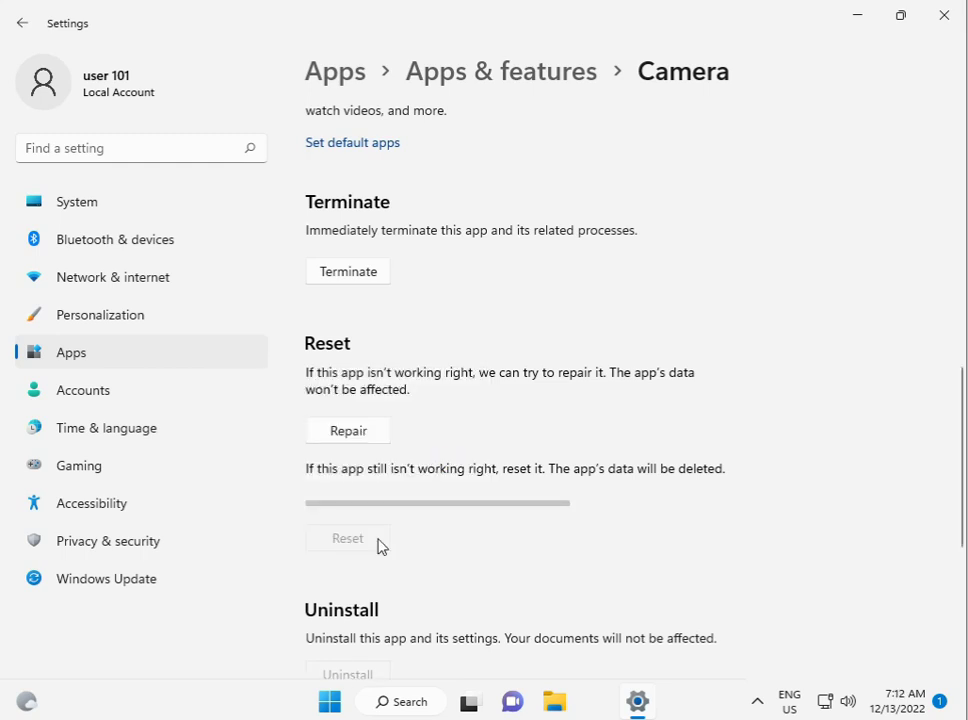
{"action": "left_click", "coordinate": [348, 538]}
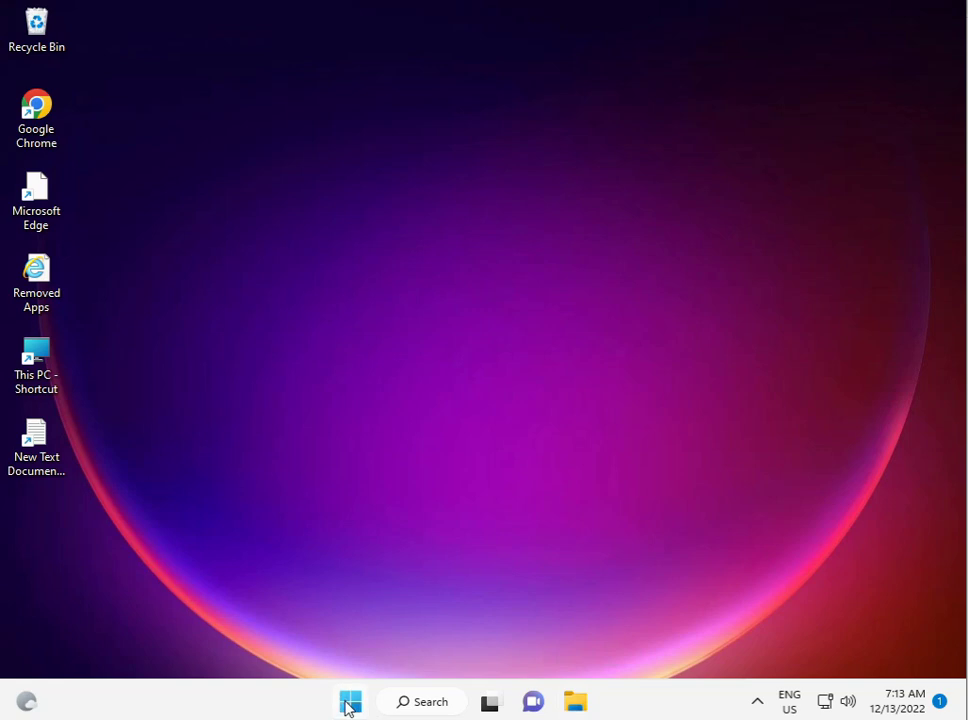
Step: Open Settings again from the Start menu's pinned apps
{"action": "left_click", "coordinate": [350, 700]}
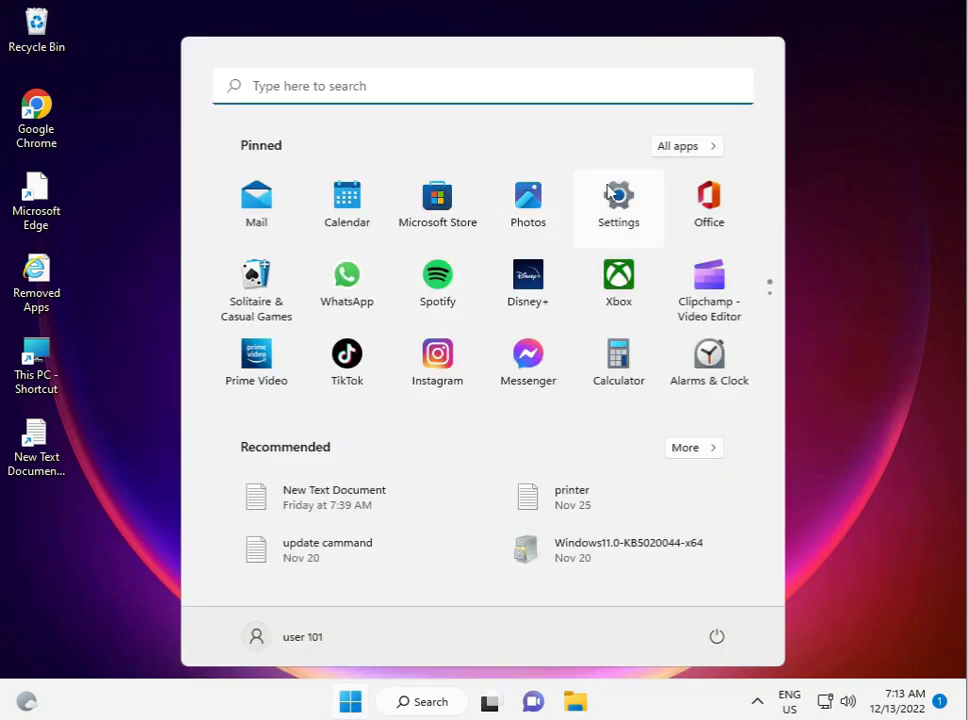
{"action": "left_click", "coordinate": [618, 198]}
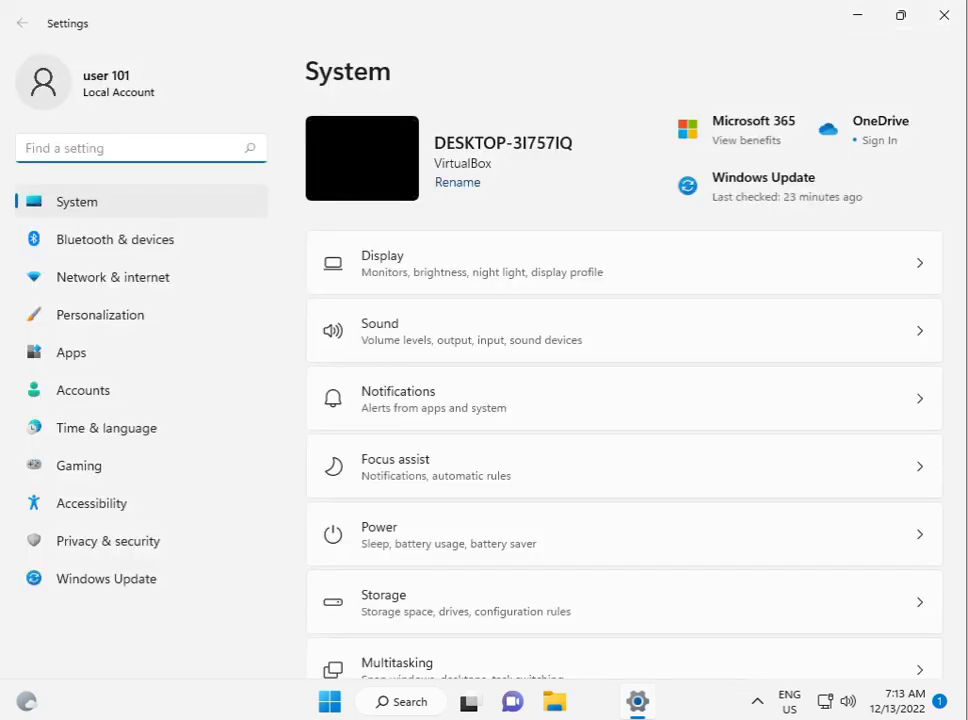
{"action": "mouse_move", "coordinate": [108, 540]}
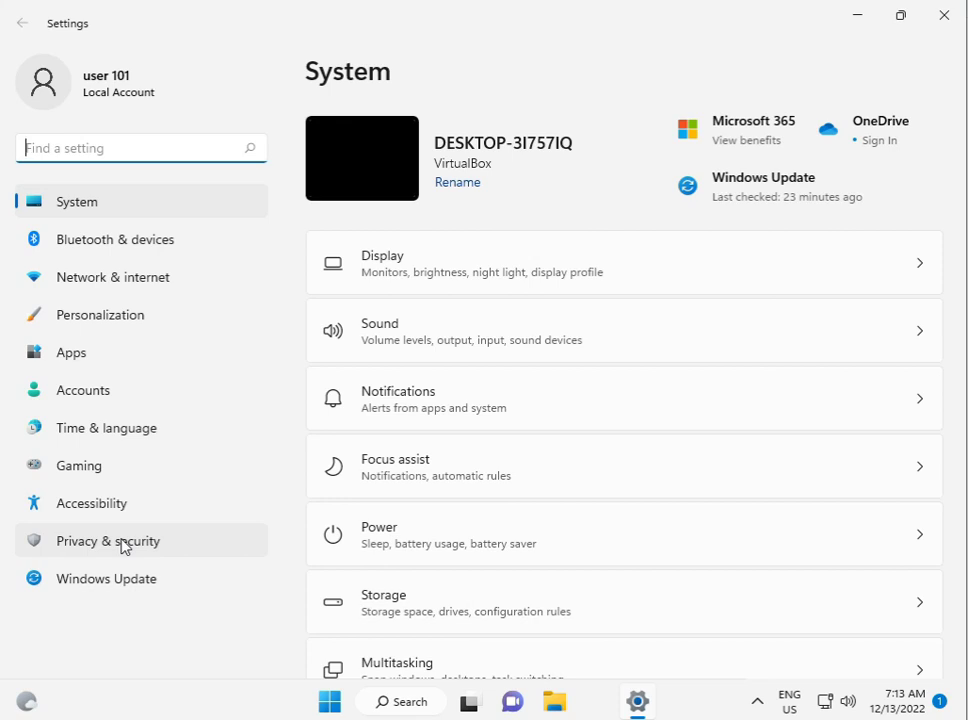
Step: Under Privacy & security > Camera, turn on Camera access and Let apps access your camera
{"action": "left_click", "coordinate": [108, 540]}
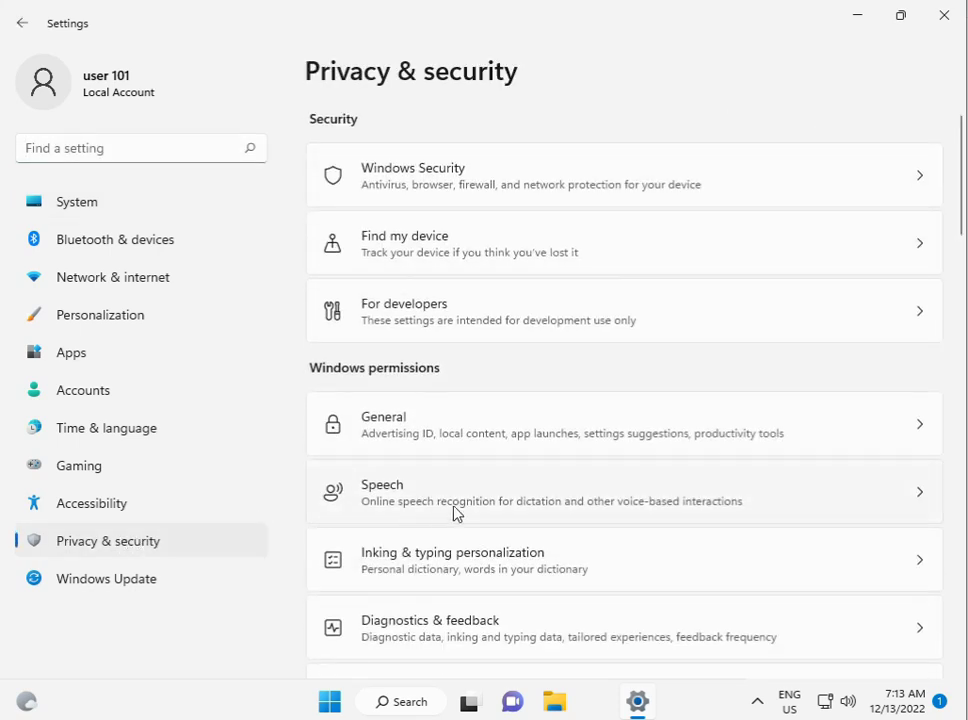
{"action": "scroll", "scroll_direction": "down", "scroll_amount": 3}
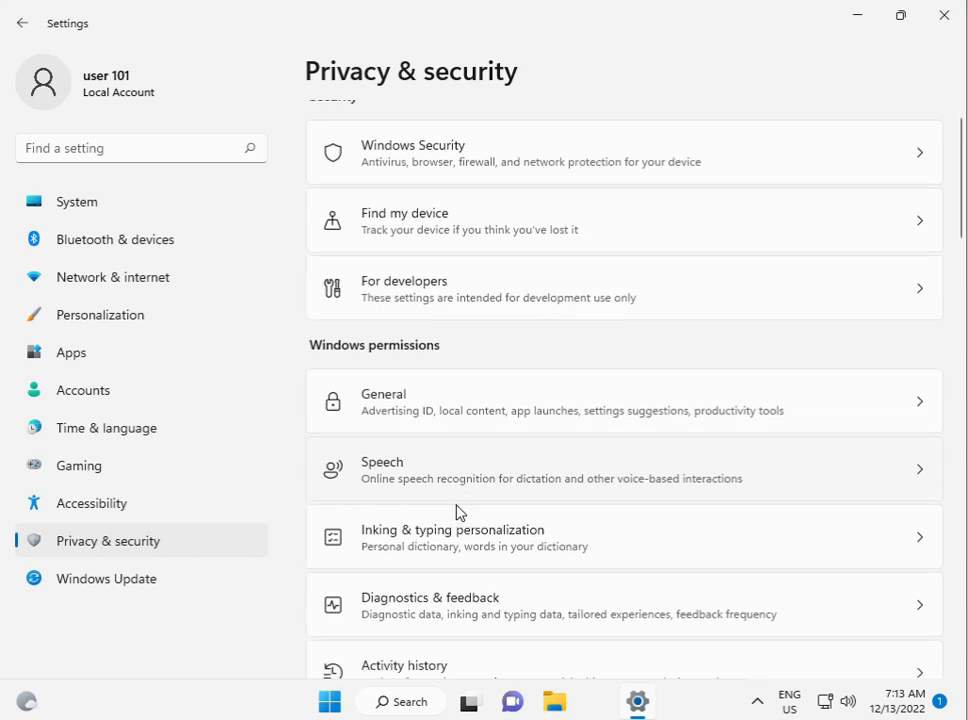
{"action": "scroll", "scroll_direction": "down", "scroll_amount": 3}
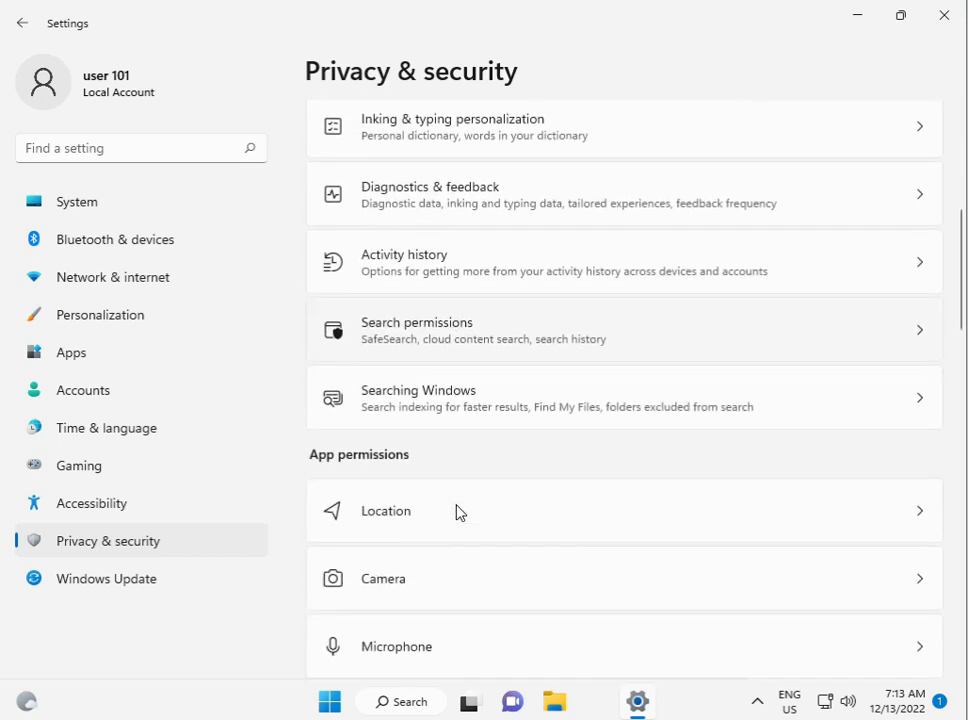
{"action": "scroll", "scroll_direction": "down", "scroll_amount": 3}
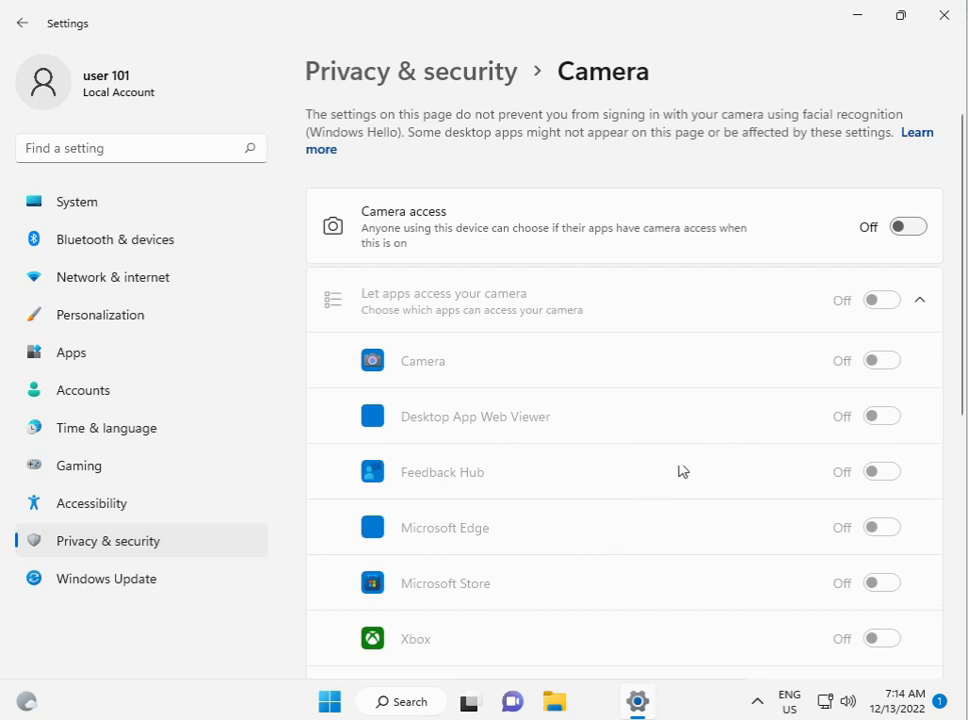
{"action": "left_click", "coordinate": [906, 226]}
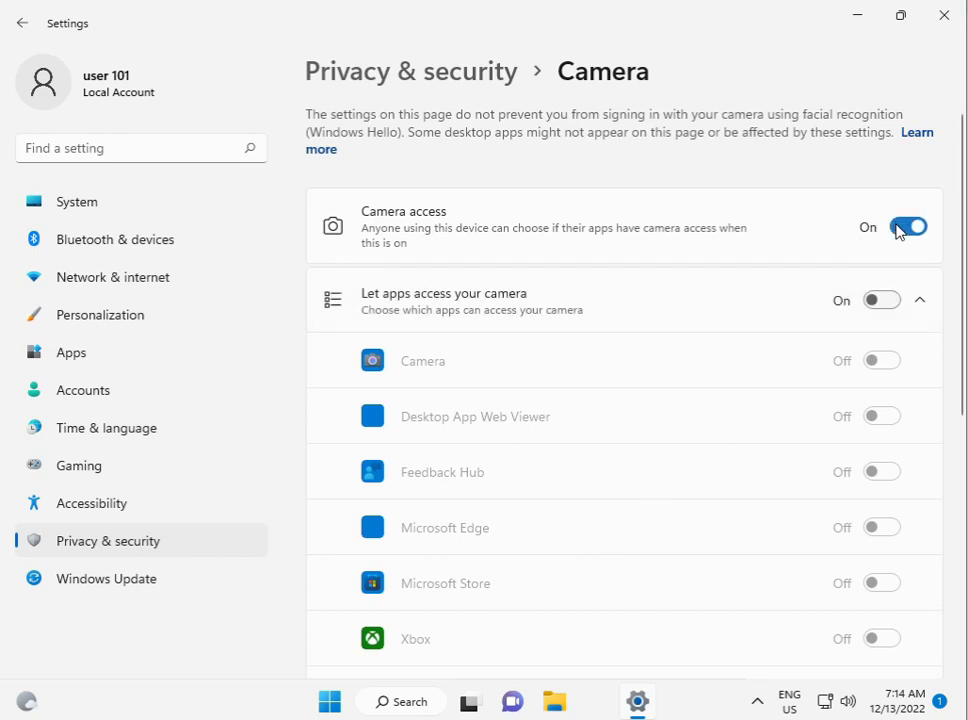
{"action": "left_click", "coordinate": [880, 300]}
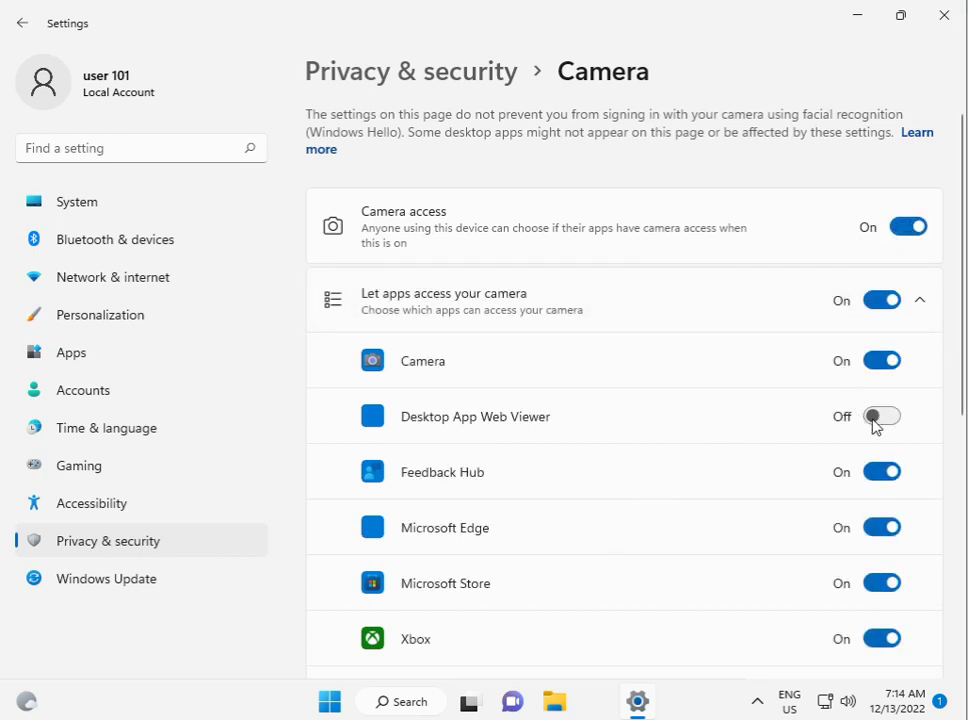
Step: Review the per-app camera permissions below and close Settings
{"action": "scroll", "scroll_direction": "down", "scroll_amount": 3}
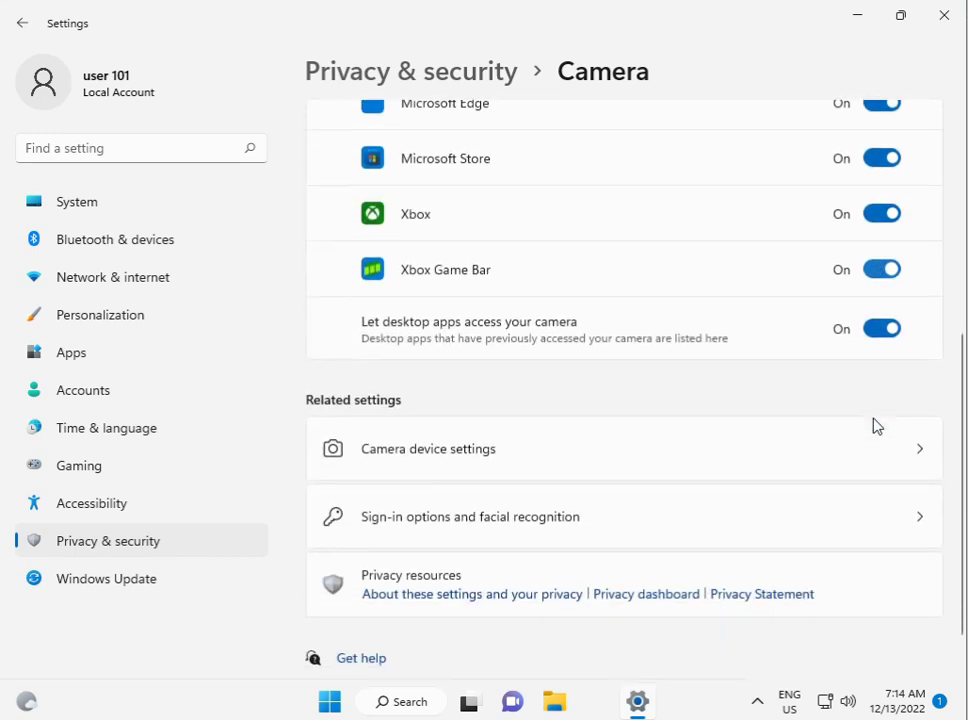
{"action": "scroll", "scroll_direction": "down", "scroll_amount": 3}
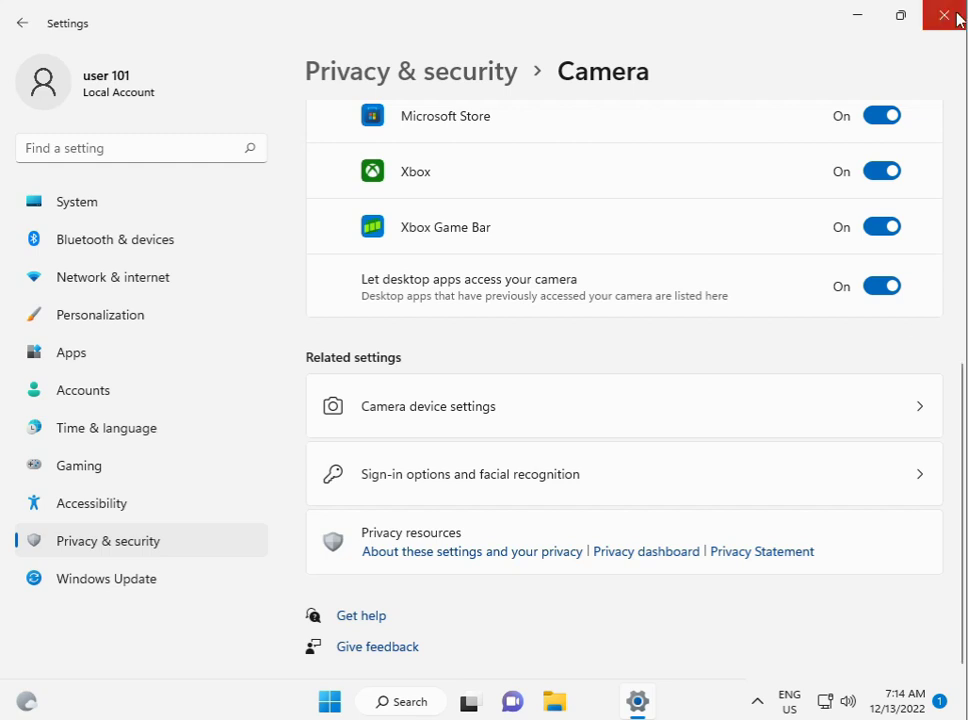
{"action": "left_click", "coordinate": [948, 16]}
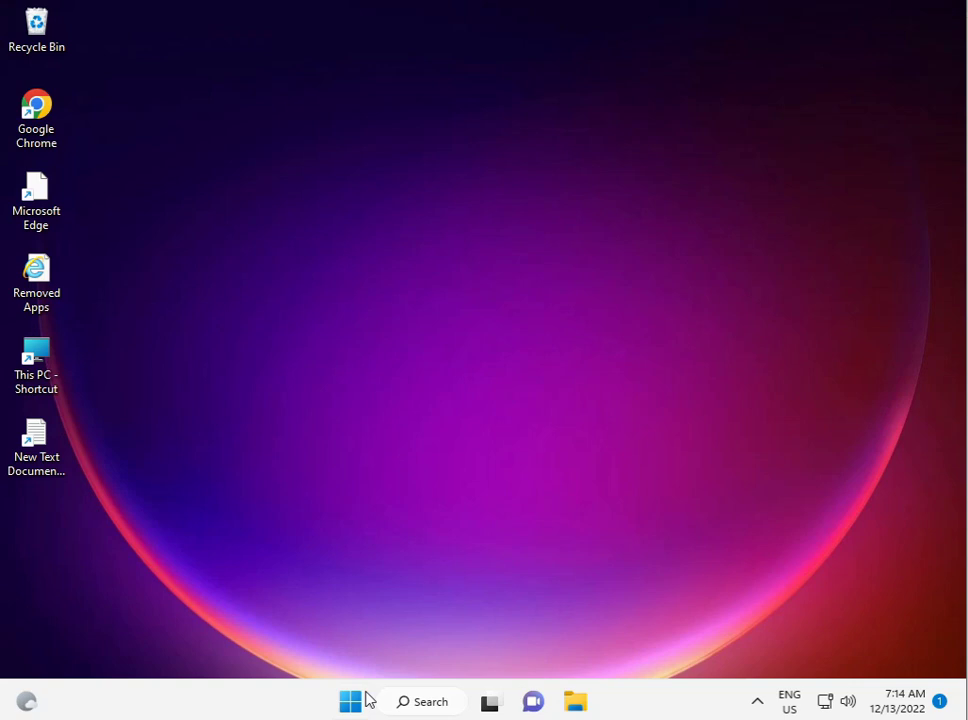
Step: Launch Command Prompt as administrator via Start search 'cmd' and approve the UAC prompt
{"action": "left_click", "coordinate": [350, 700]}
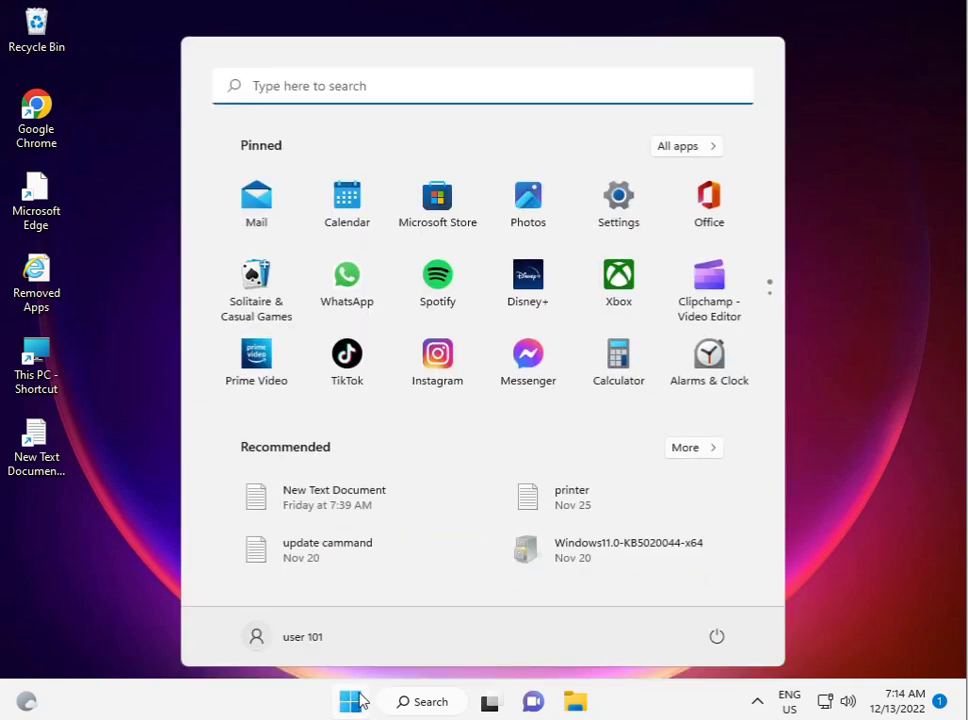
{"action": "type", "text": "cmd"}
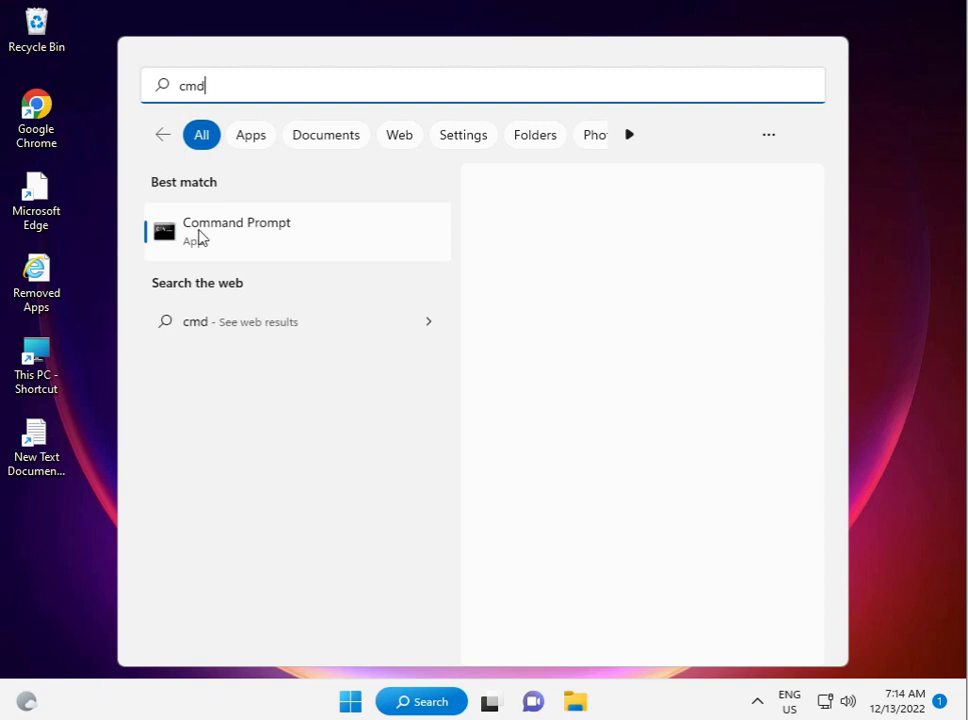
{"action": "right_click", "coordinate": [236, 232]}
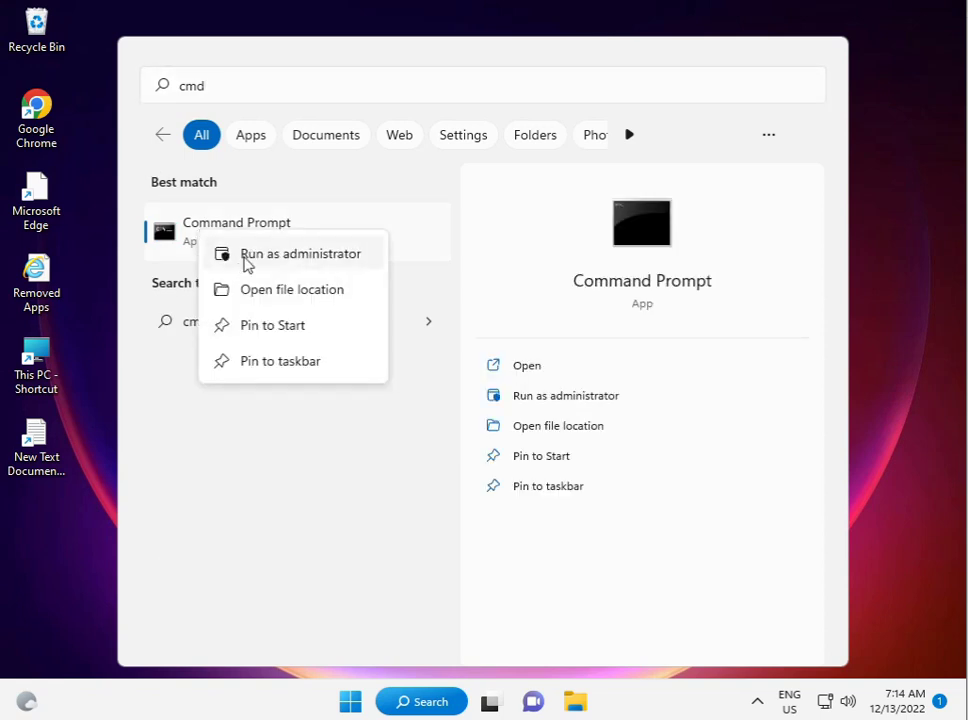
{"action": "left_click", "coordinate": [300, 252]}
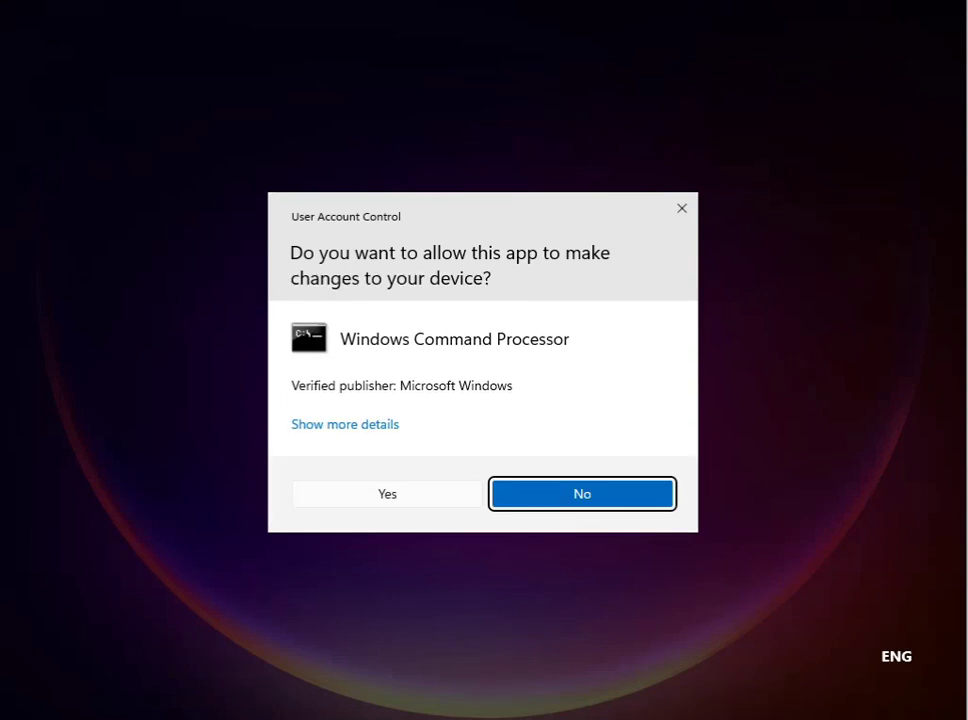
{"action": "mouse_move", "coordinate": [430, 570]}
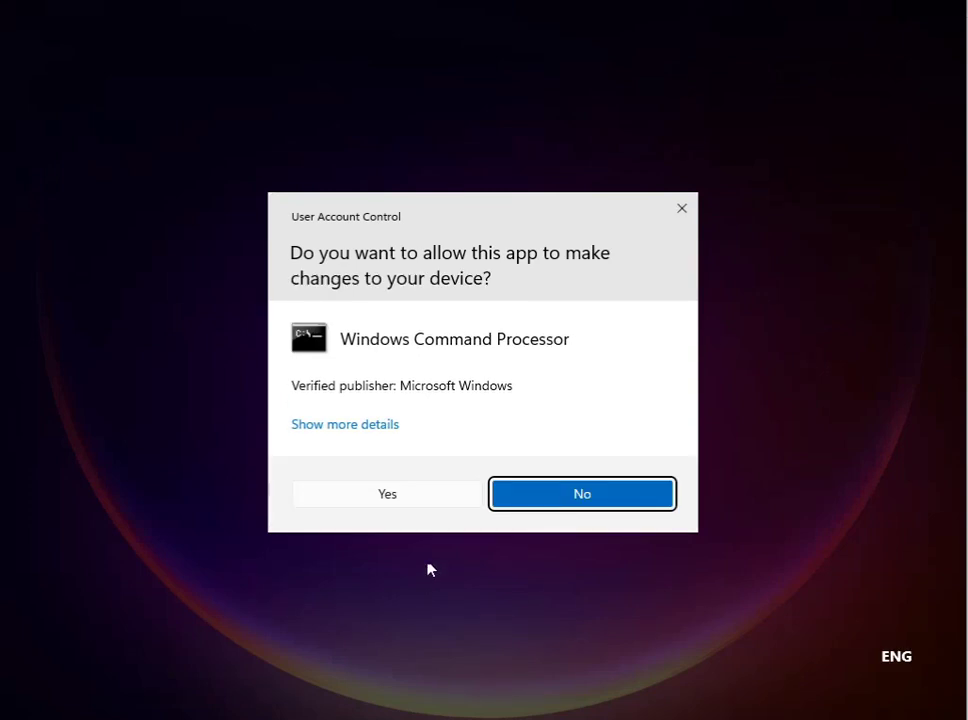
{"action": "mouse_move", "coordinate": [386, 492]}
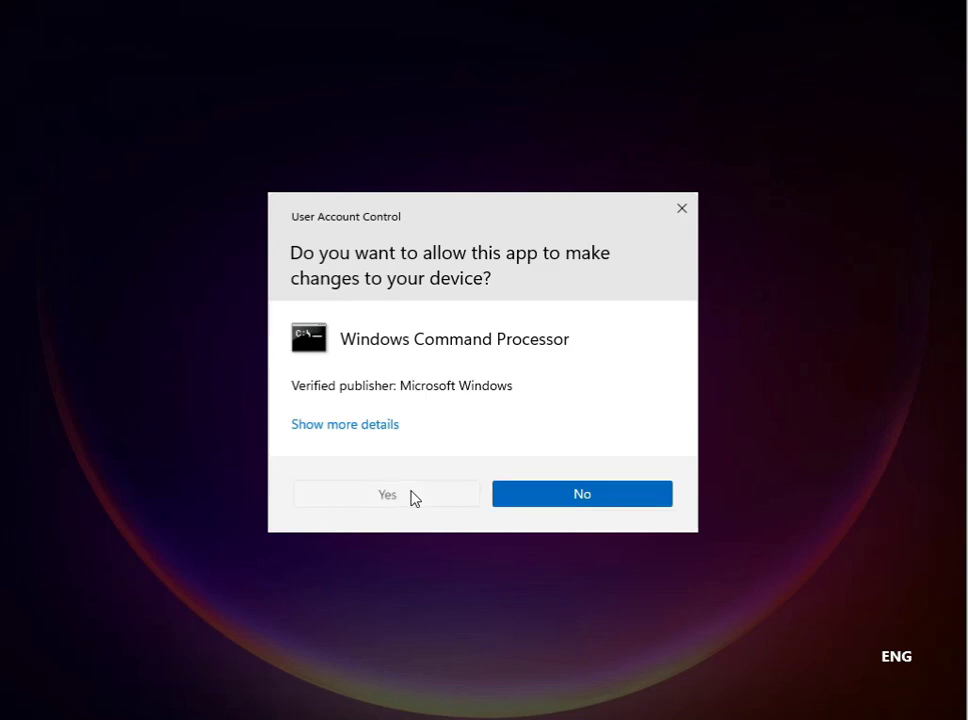
{"action": "left_click", "coordinate": [386, 494]}
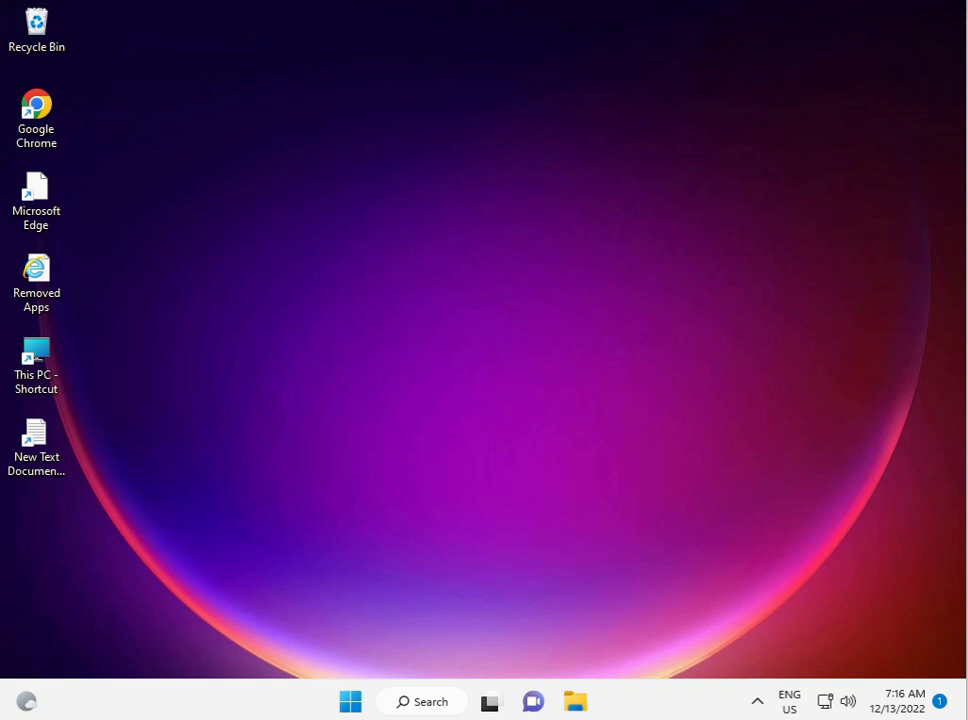
Step: Launch Registry Editor from Start search and approve its UAC prompt
{"action": "left_click", "coordinate": [350, 700]}
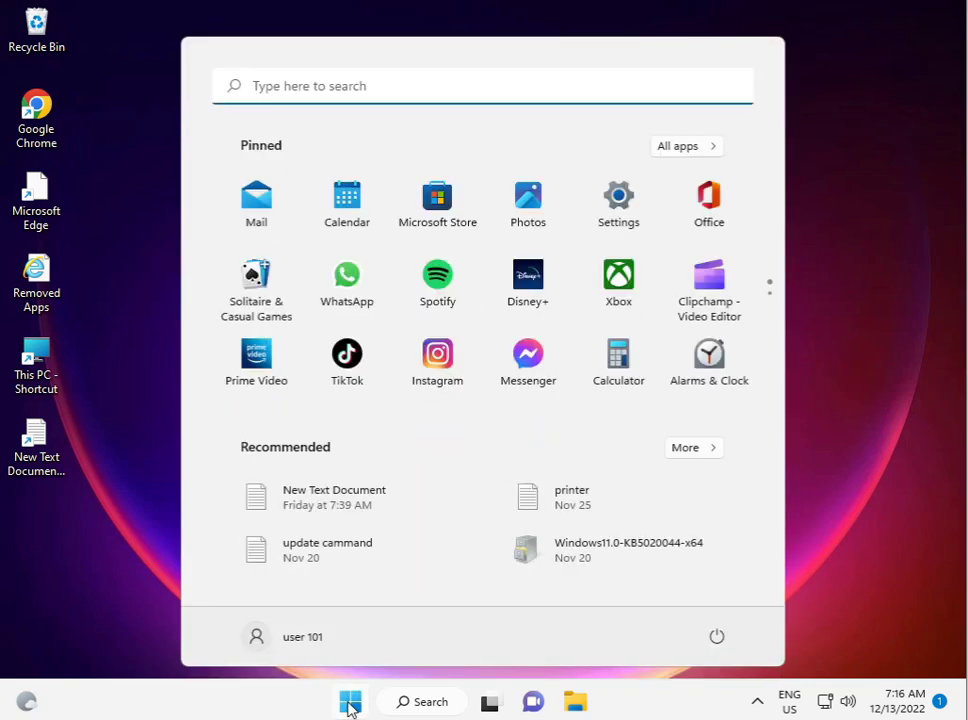
{"action": "type", "text": "re"}
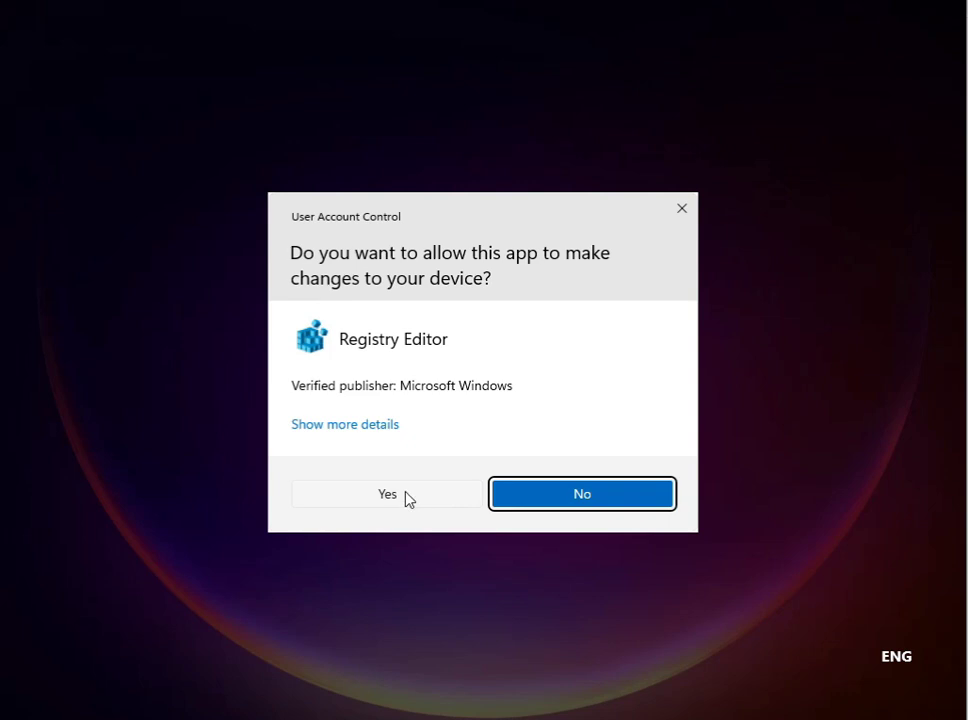
{"action": "left_click", "coordinate": [386, 492]}
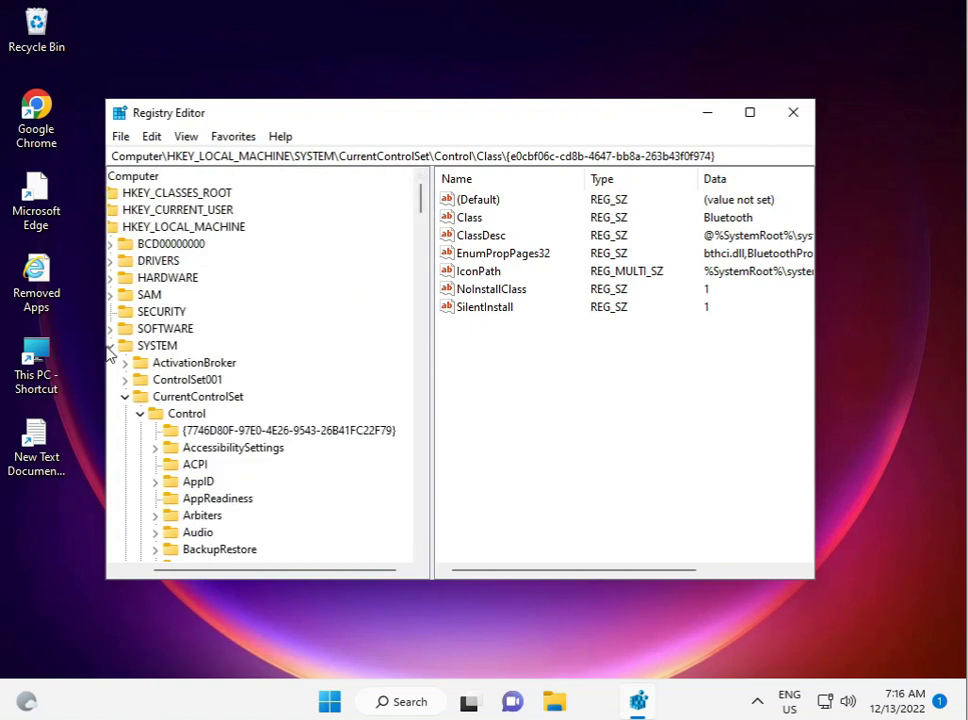
Step: Expand HKEY_LOCAL_MACHINE and its SOFTWARE key to reach Microsoft
{"action": "left_click", "coordinate": [124, 344]}
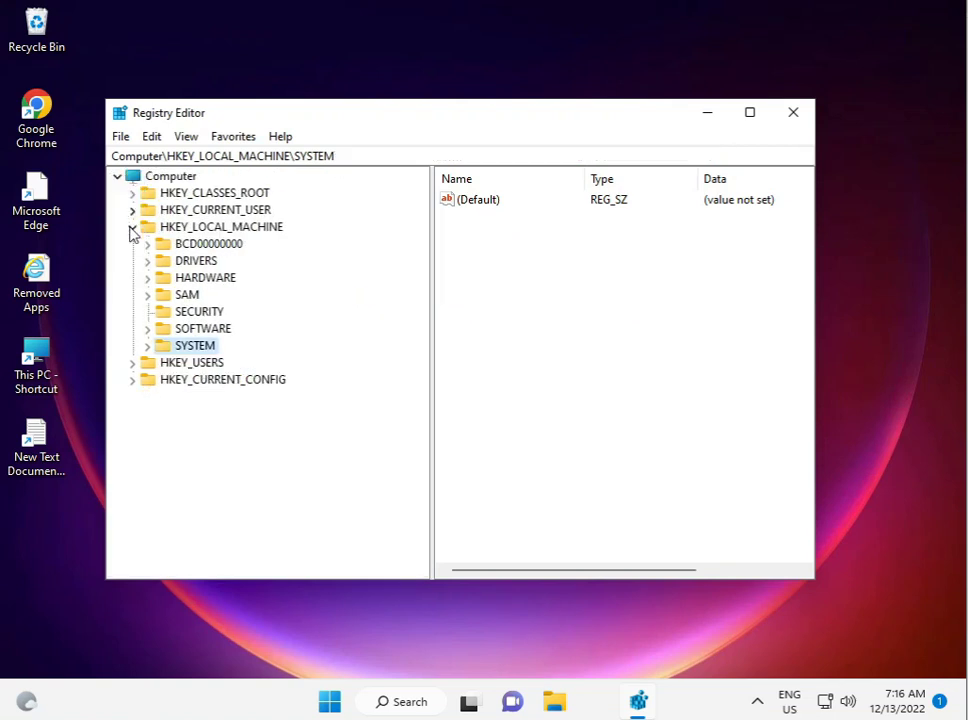
{"action": "left_click", "coordinate": [132, 226]}
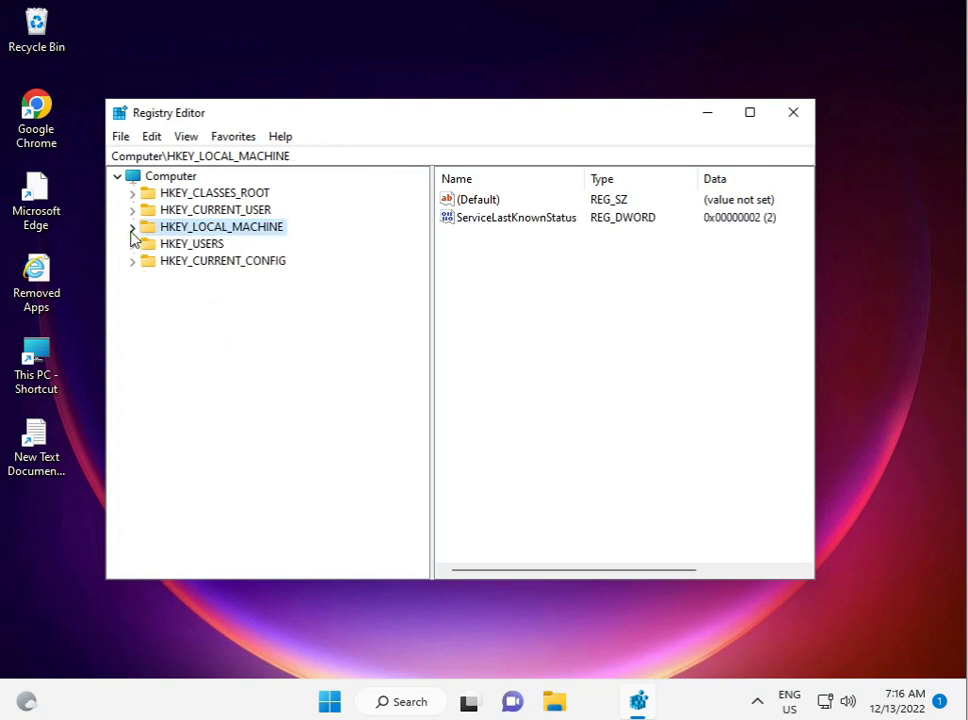
{"action": "left_click", "coordinate": [132, 226]}
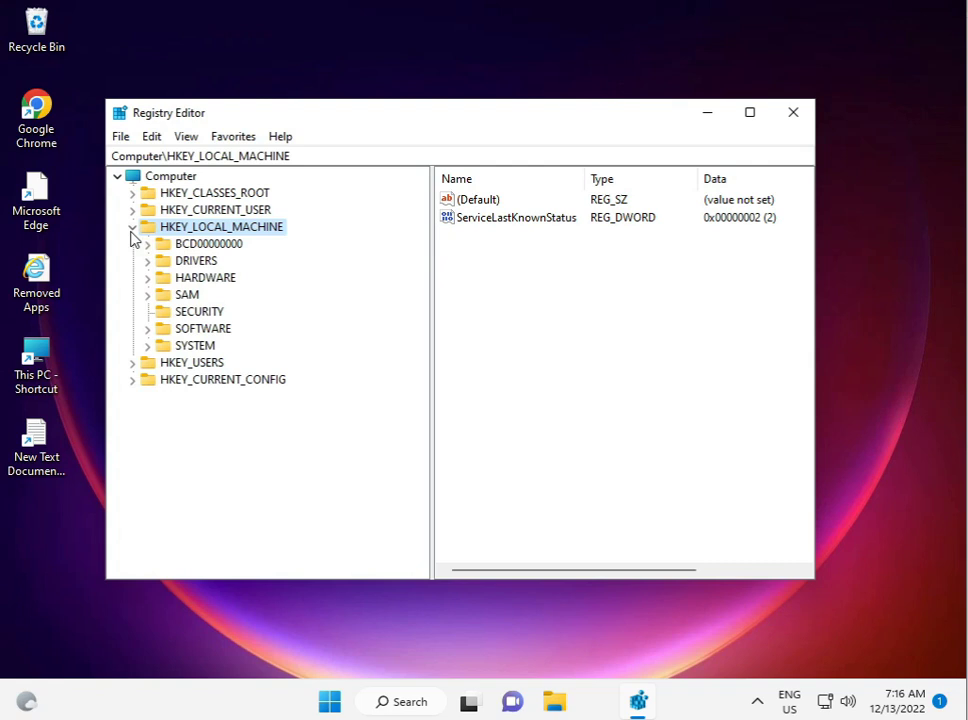
{"action": "left_click", "coordinate": [148, 328]}
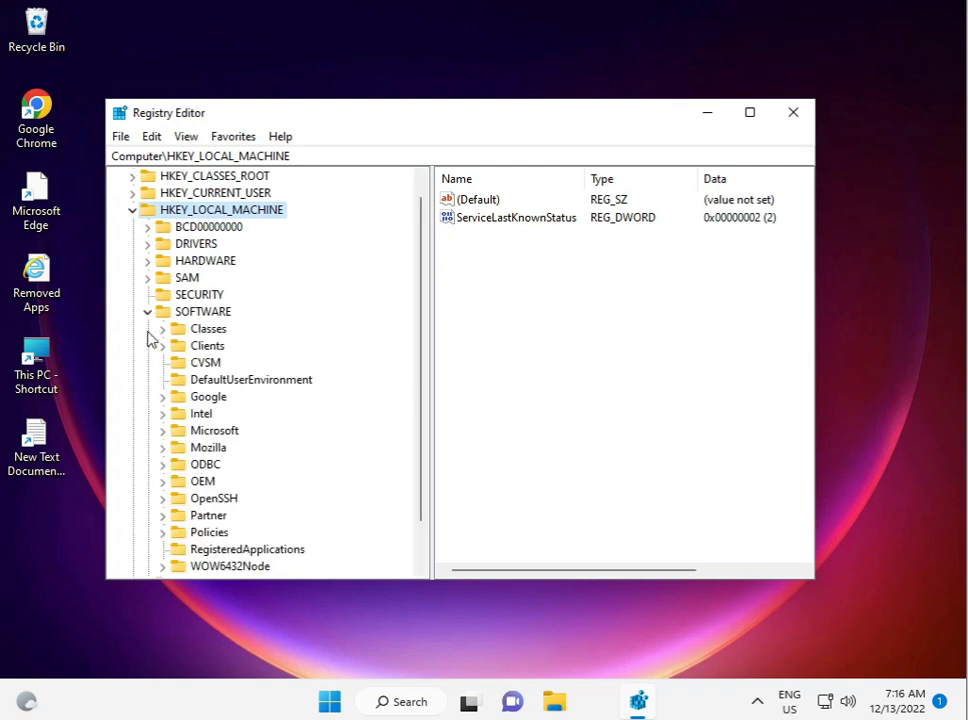
{"action": "mouse_move", "coordinate": [170, 452]}
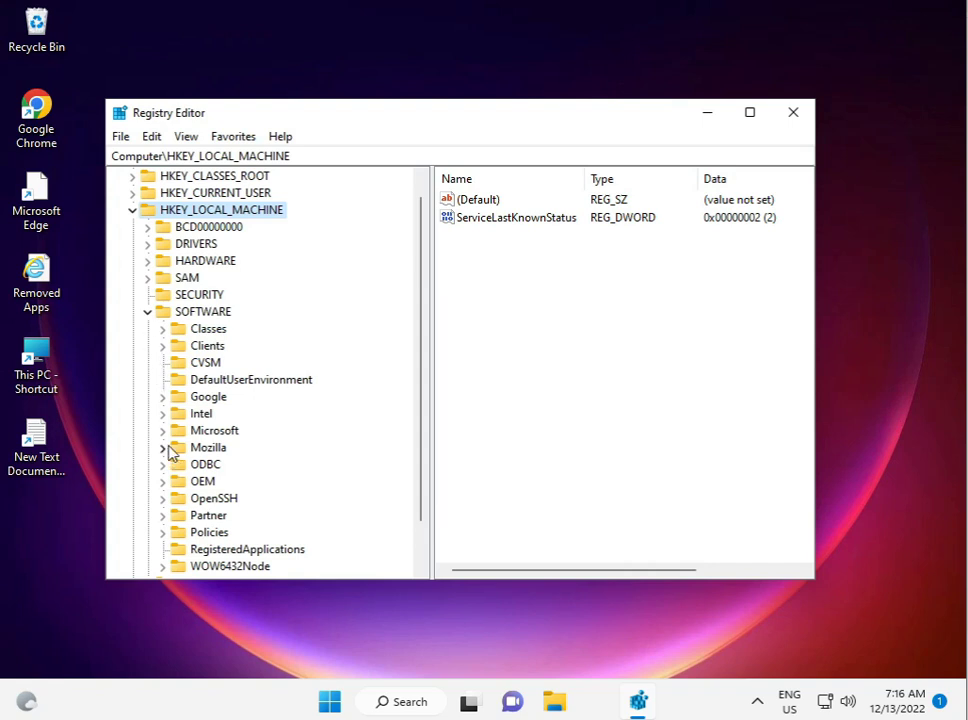
{"action": "mouse_move", "coordinate": [200, 436]}
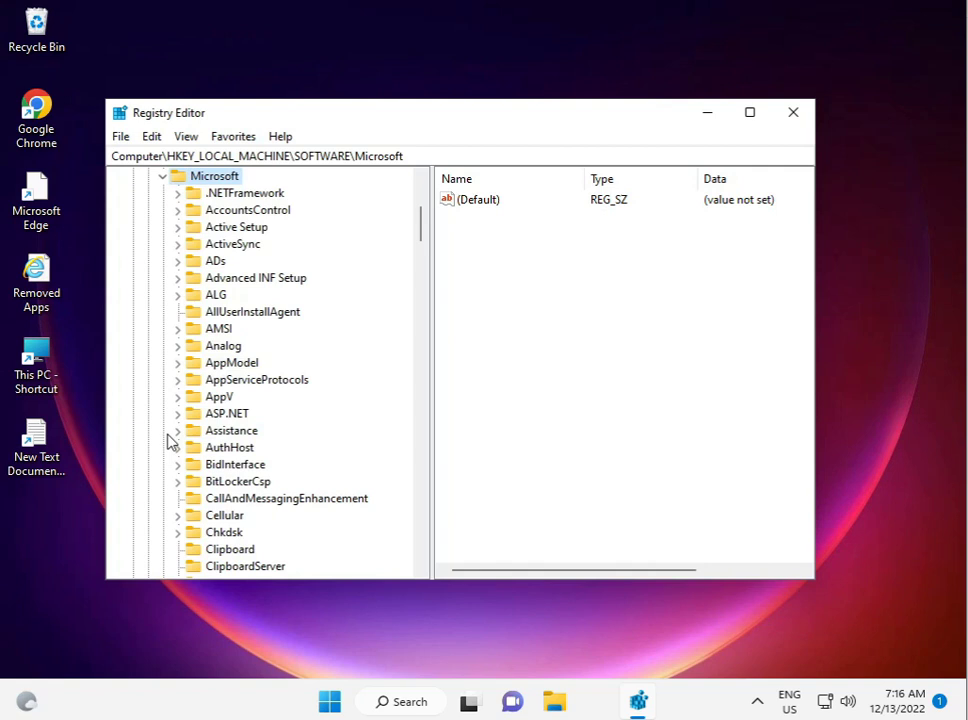
{"action": "mouse_move", "coordinate": [172, 444]}
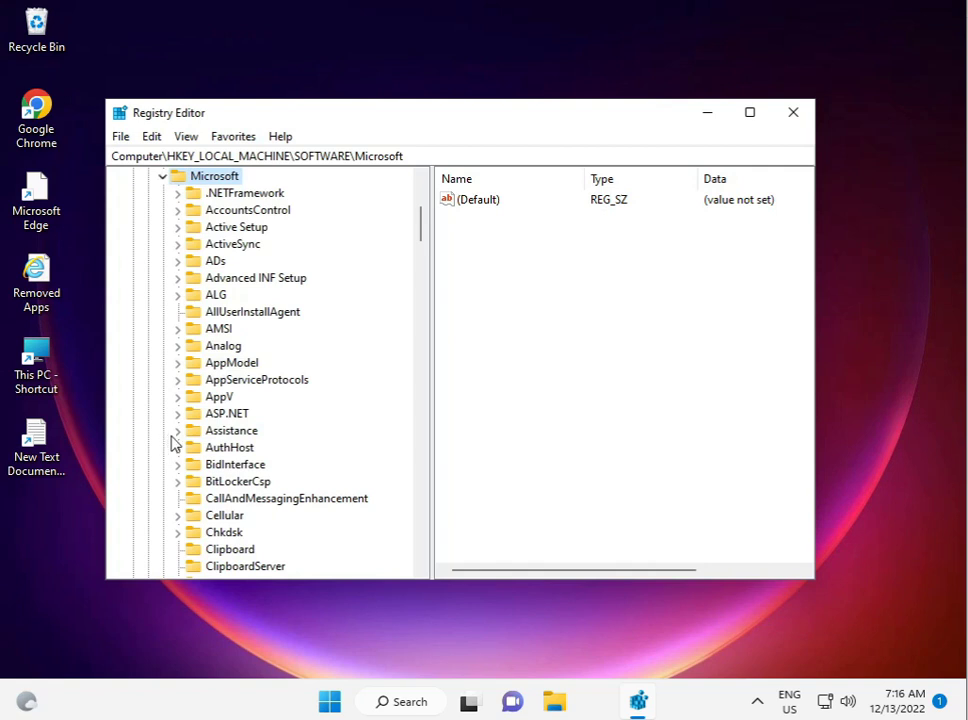
Step: Scroll the Microsoft subkeys down toward Windows Media Foundation
{"action": "scroll", "scroll_direction": "down", "scroll_amount": 3}
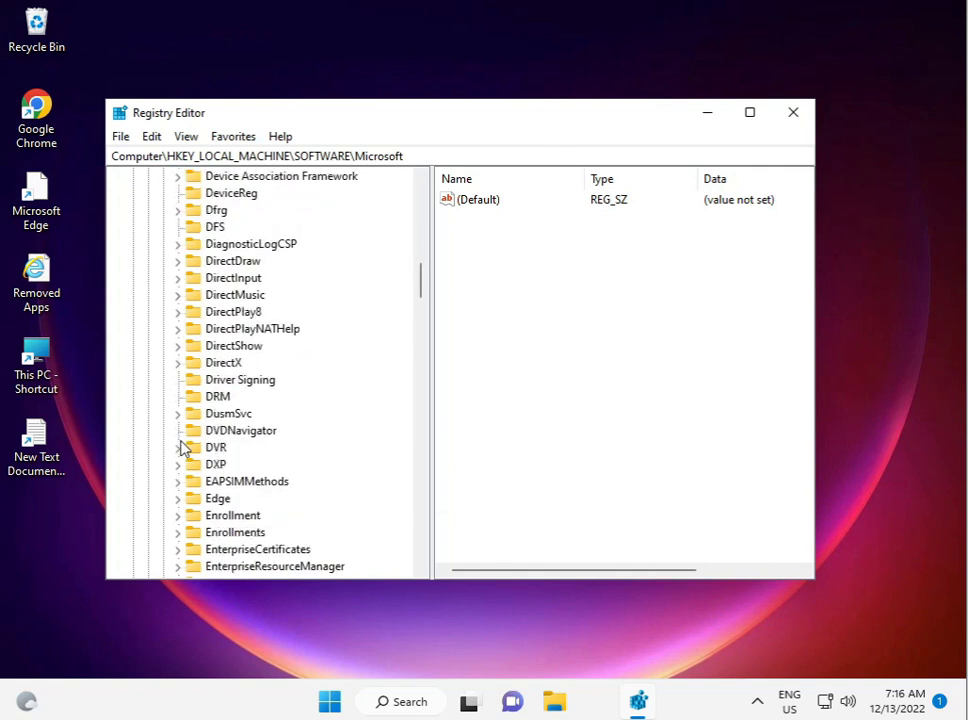
{"action": "scroll", "scroll_direction": "down", "scroll_amount": 3}
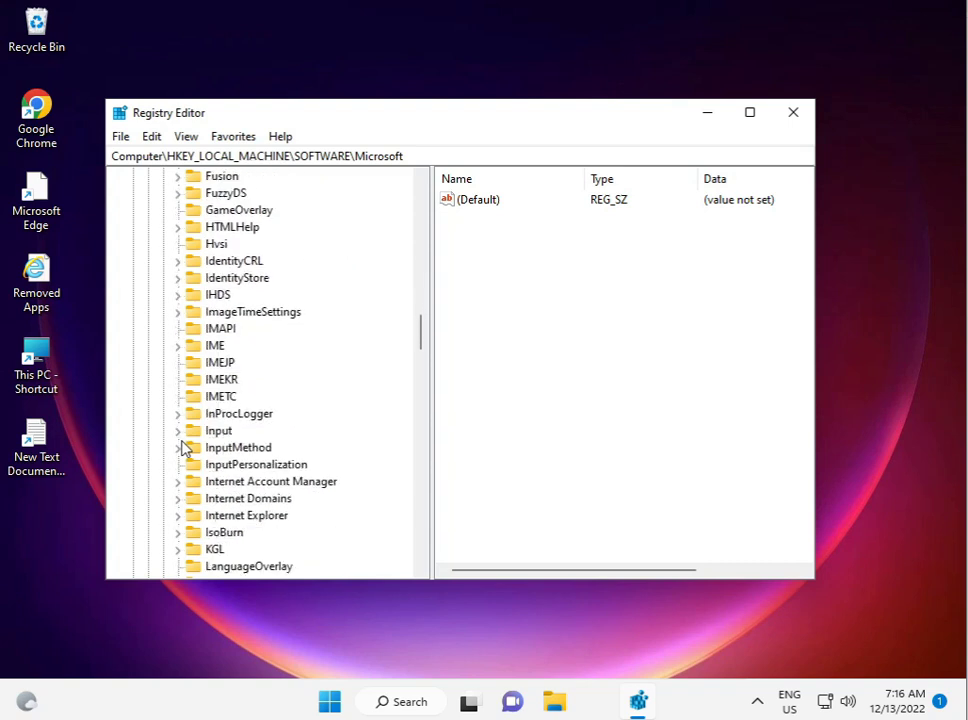
{"action": "scroll", "scroll_direction": "down", "scroll_amount": 3}
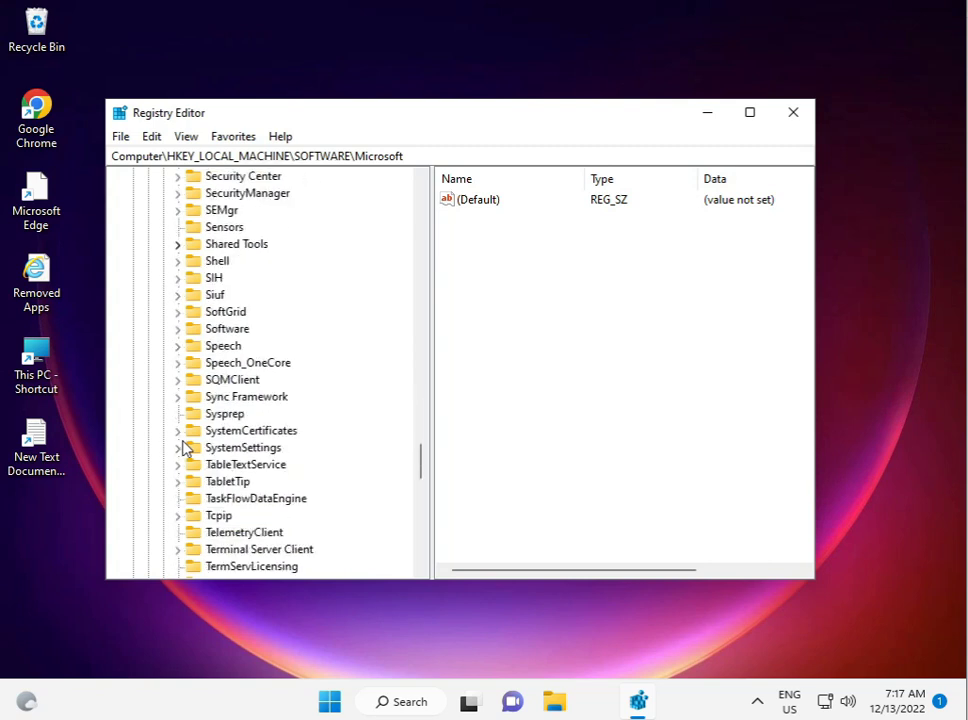
{"action": "scroll", "scroll_direction": "down", "scroll_amount": 3}
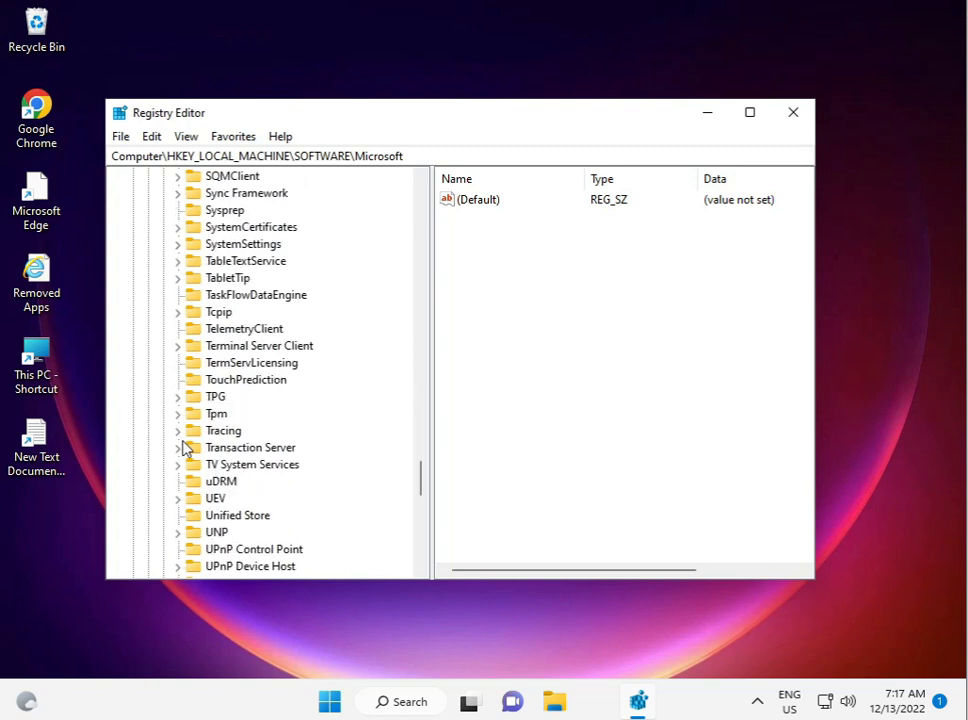
{"action": "scroll", "scroll_direction": "down", "scroll_amount": 3}
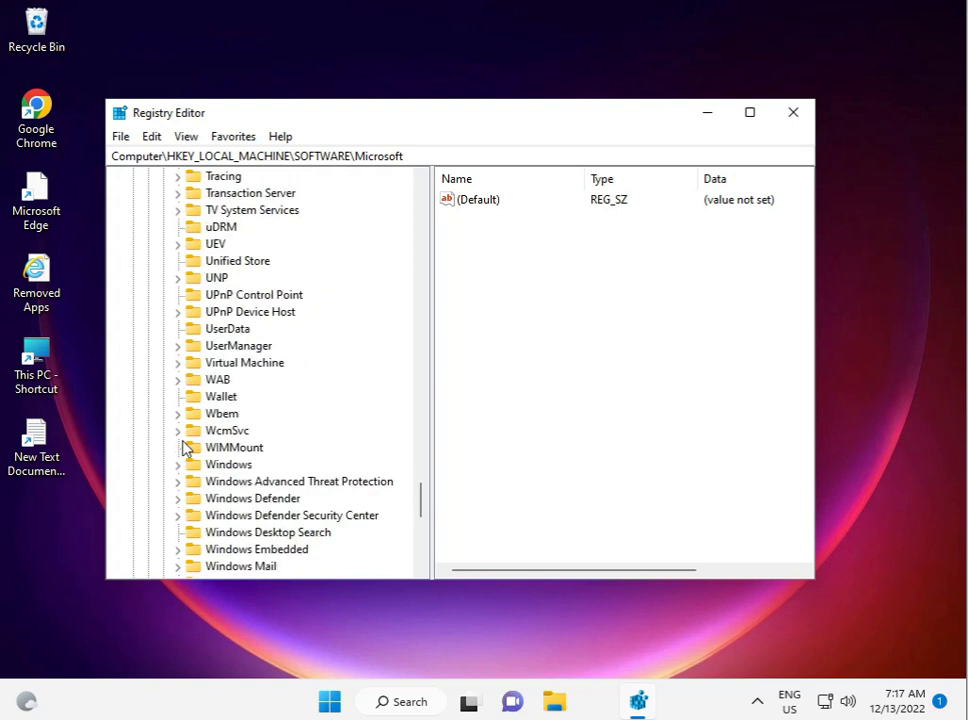
{"action": "scroll", "scroll_direction": "down", "scroll_amount": 3}
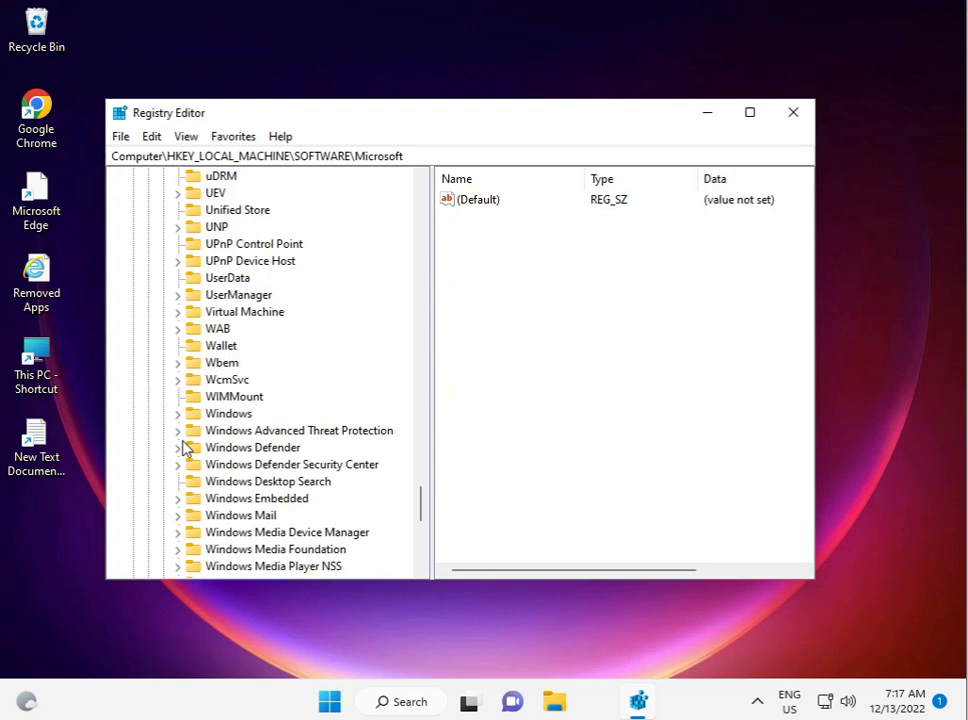
{"action": "mouse_move", "coordinate": [184, 448]}
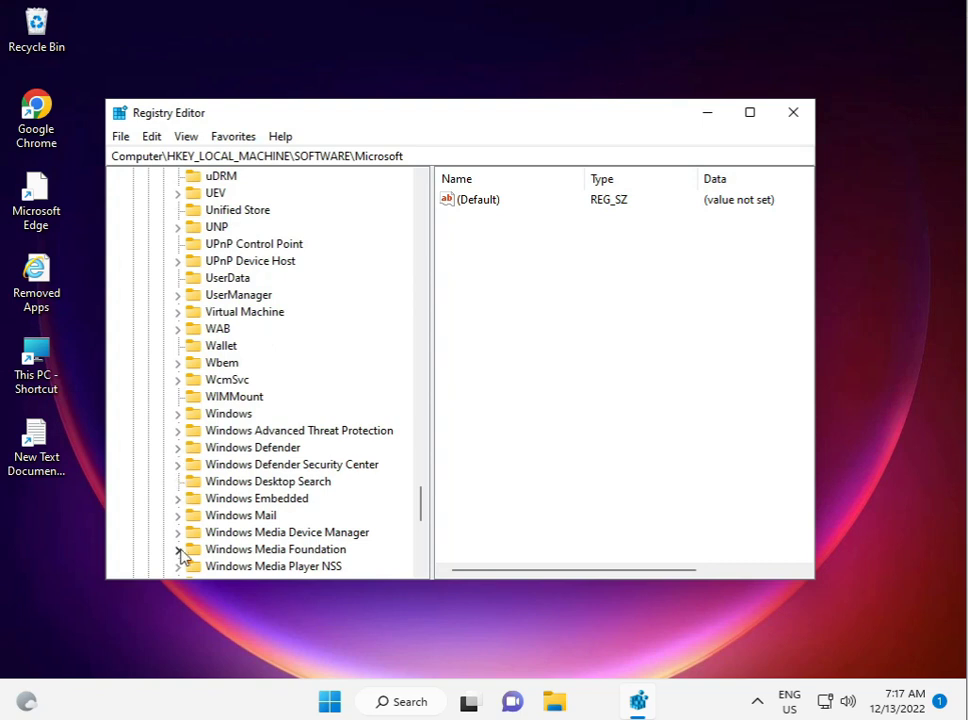
Step: Expand the Windows Media Foundation key and its Platform subkey to reveal EVR and XVP
{"action": "left_click", "coordinate": [176, 548]}
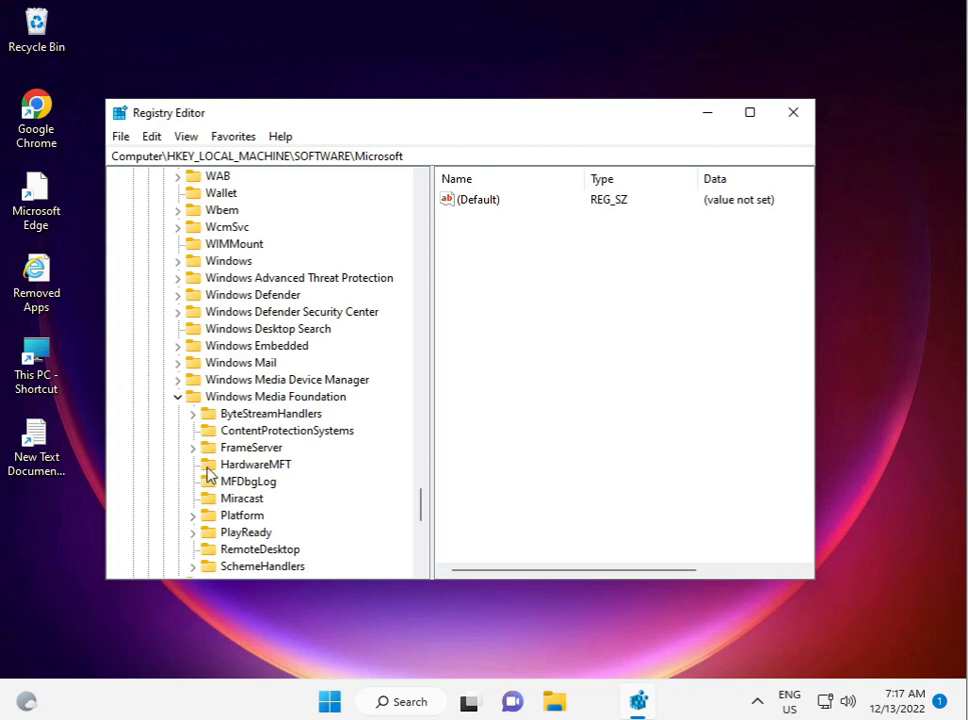
{"action": "mouse_move", "coordinate": [212, 512]}
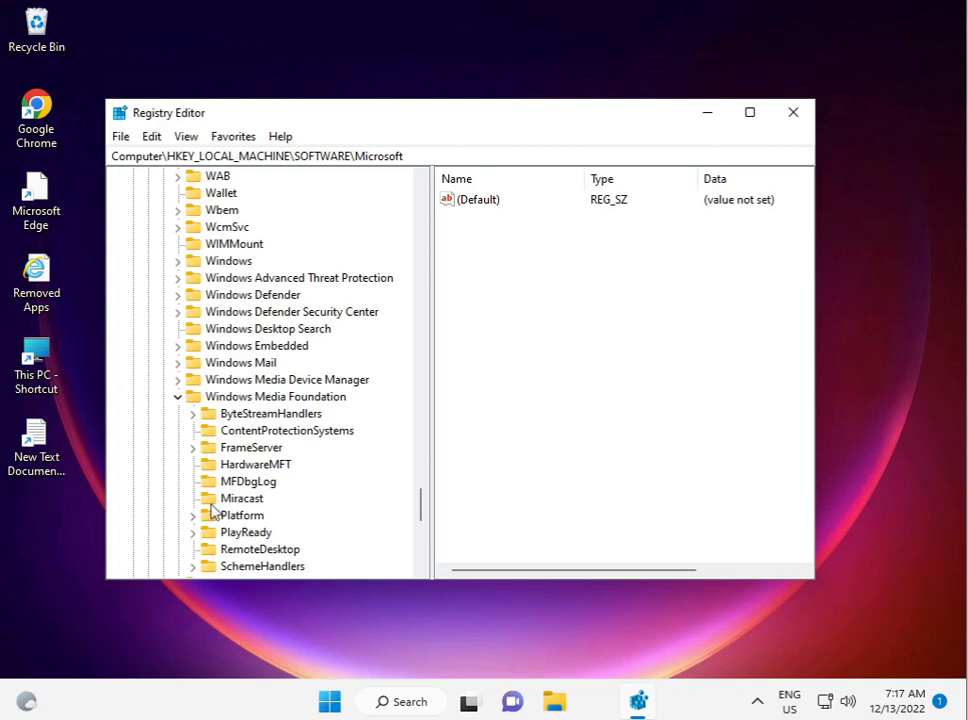
{"action": "left_click", "coordinate": [194, 516]}
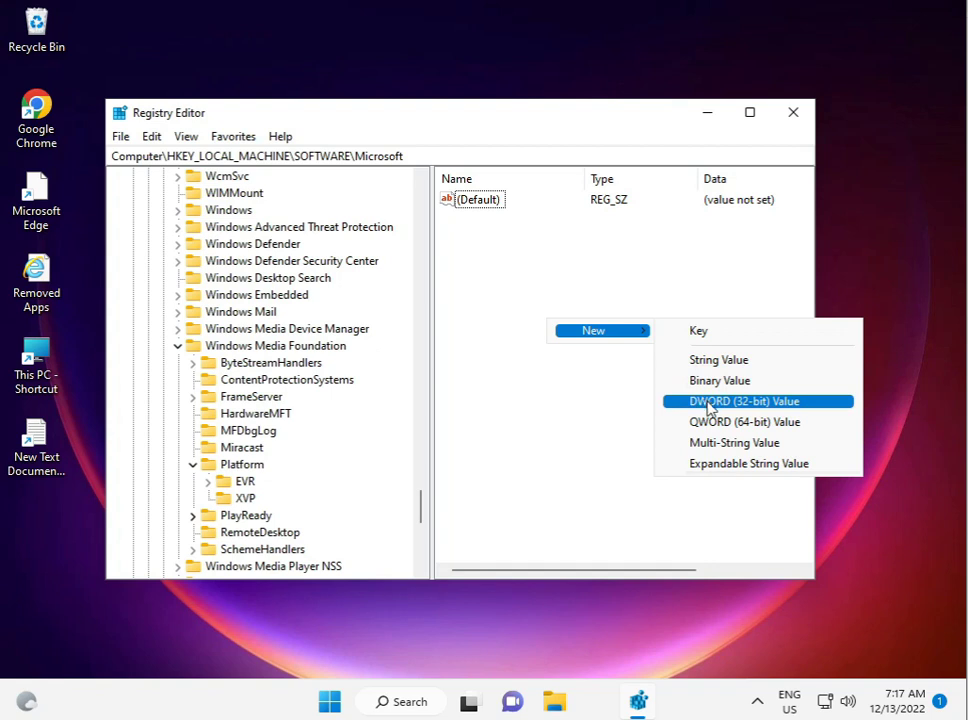
Step: Create a DWORD (32-bit) value and name it EnableFrameServerMode, leaving data at 0
{"action": "left_click", "coordinate": [744, 400]}
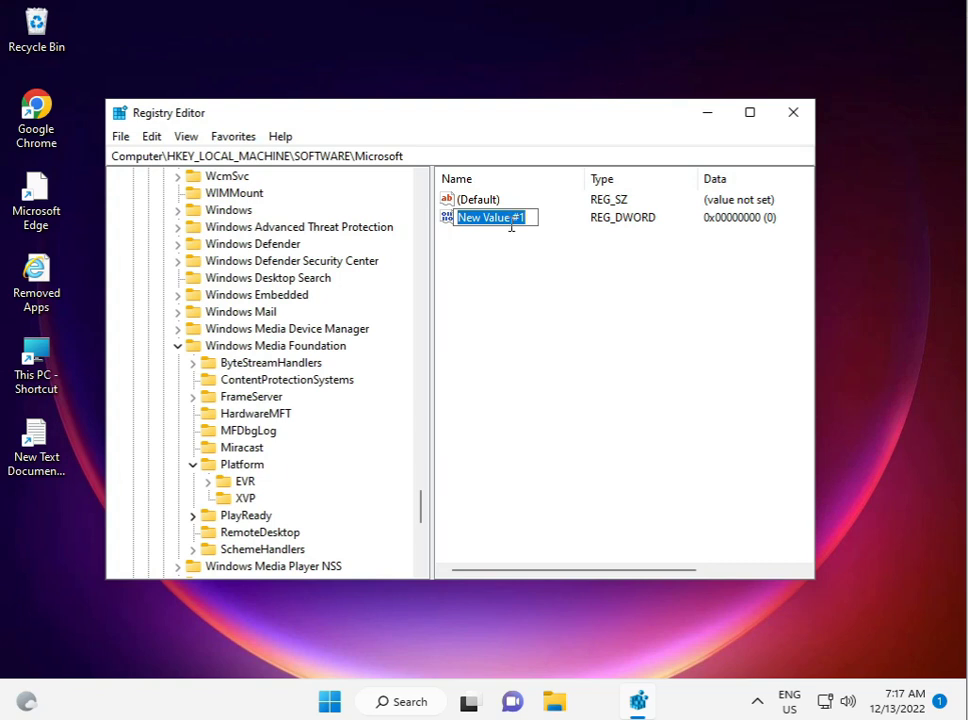
{"action": "left_click", "coordinate": [512, 218]}
{"action": "type", "text": "E"}
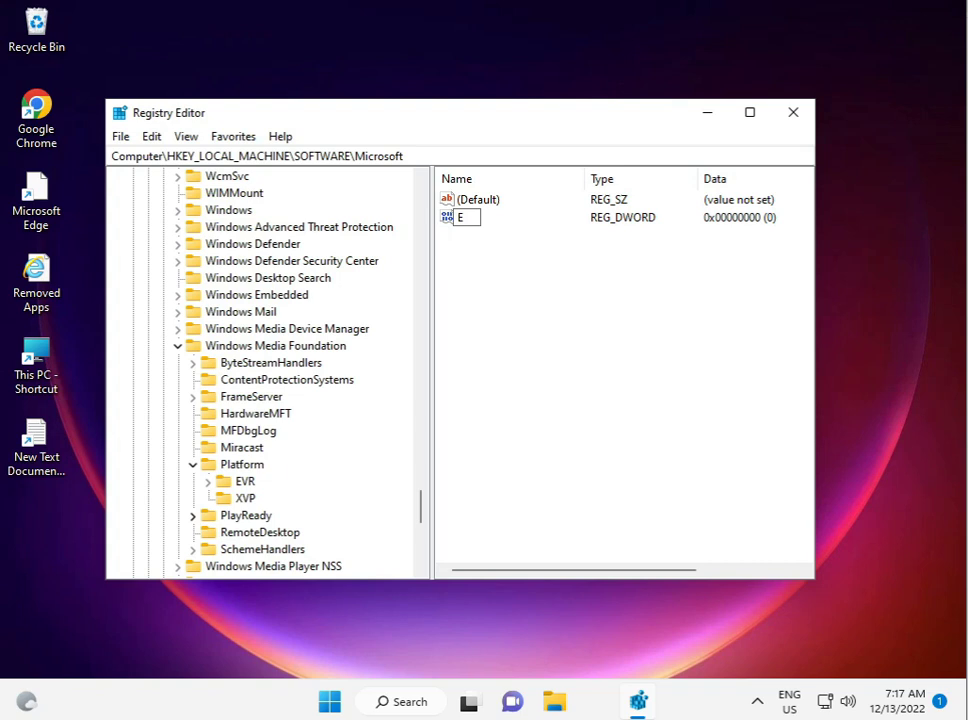
{"action": "type", "text": "nableFr"}
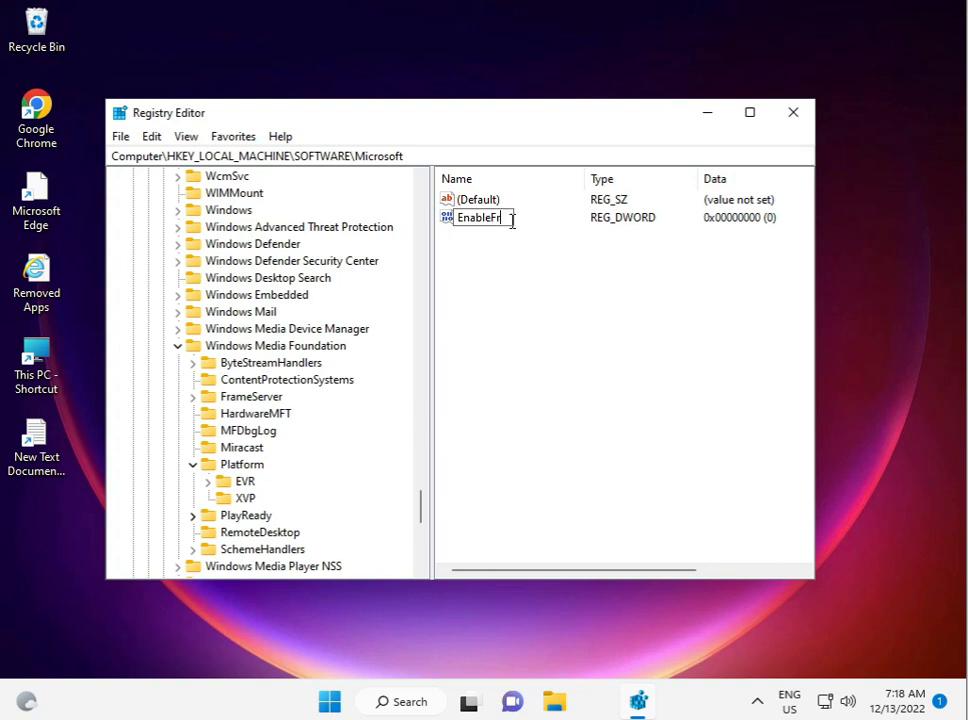
{"action": "type", "text": "ame"}
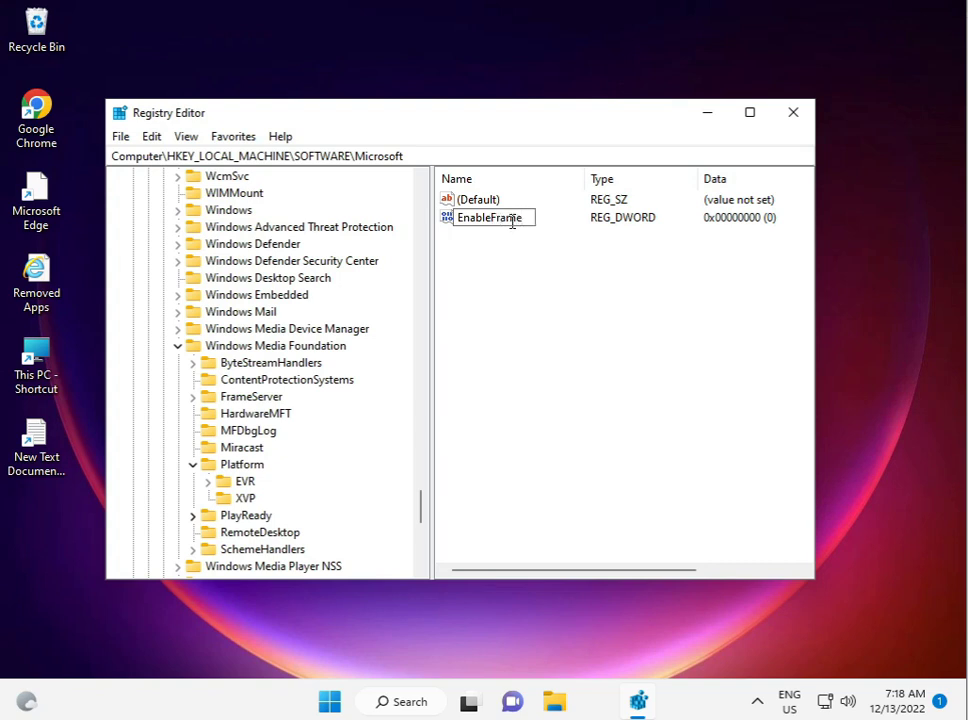
{"action": "type", "text": "Server"}
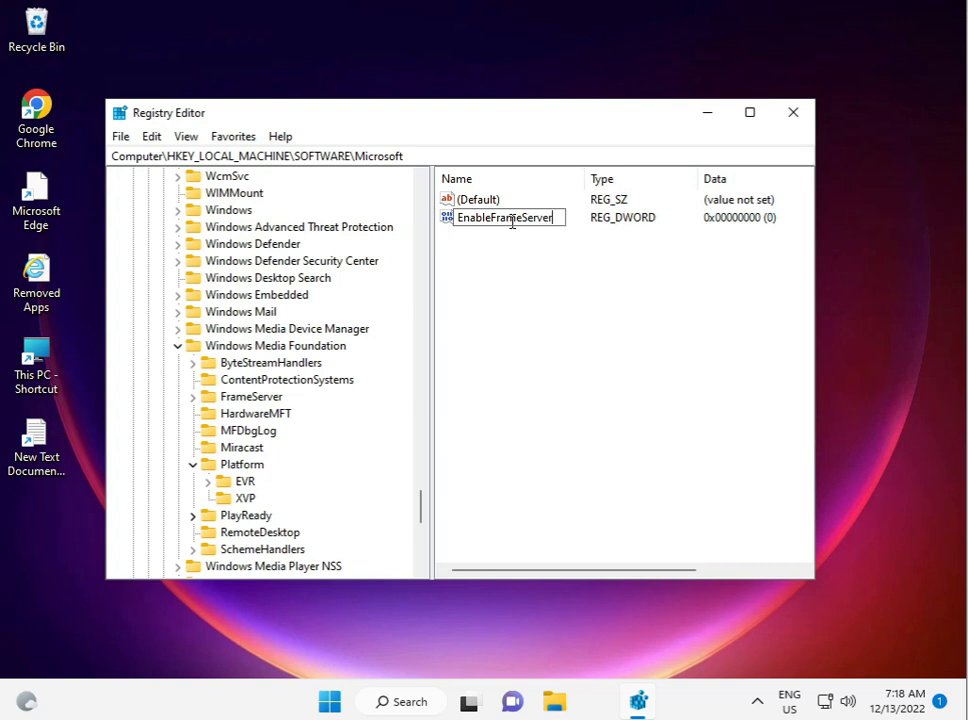
{"action": "type", "text": "Mode"}
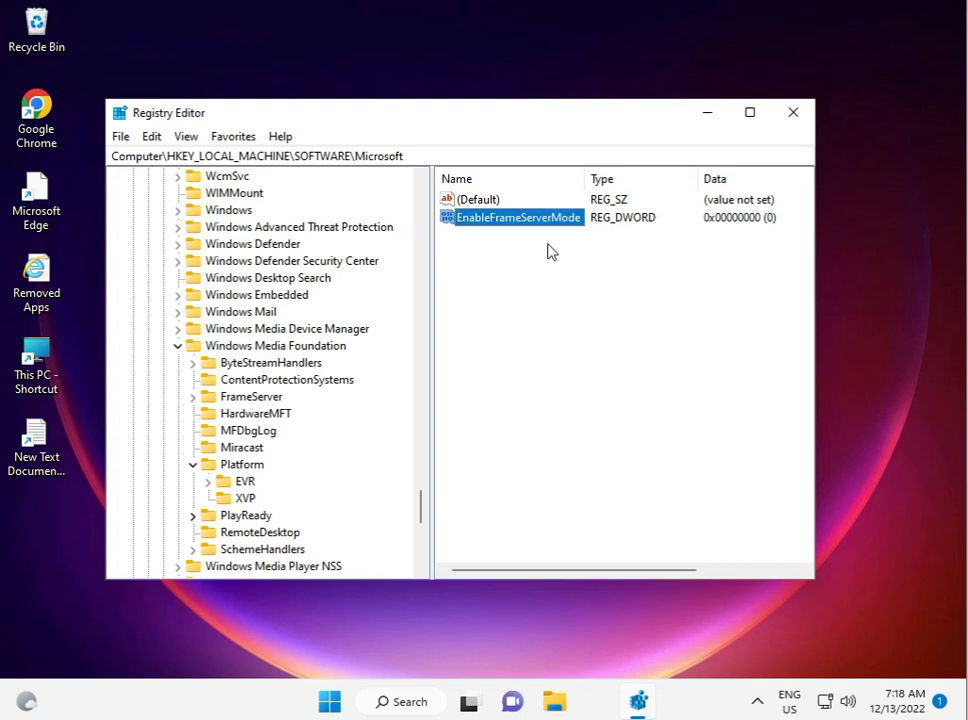
Step: Confirm EnableFrameServerMode's value data is 0, then close Registry Editor to the desktop
{"action": "double_click", "coordinate": [516, 216]}
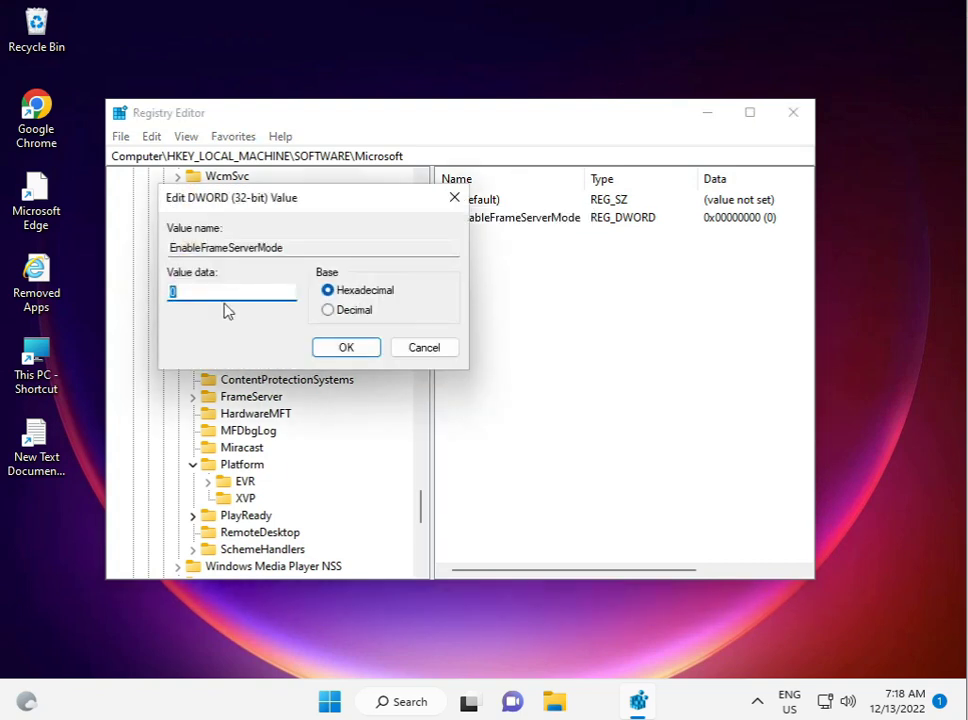
{"action": "mouse_move", "coordinate": [140, 670]}
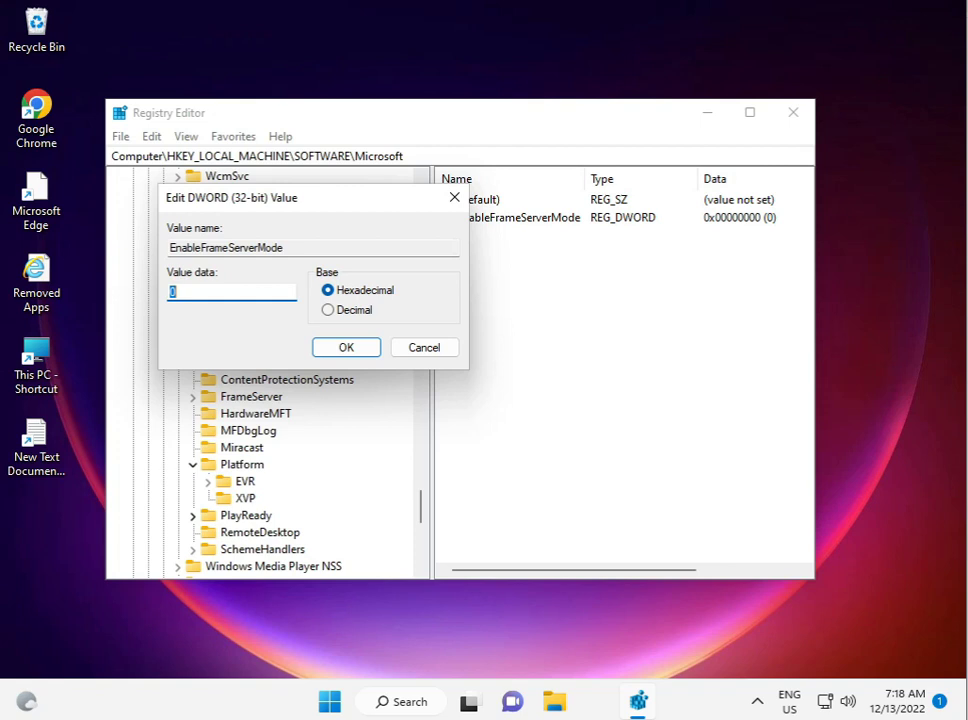
{"action": "mouse_move", "coordinate": [344, 436]}
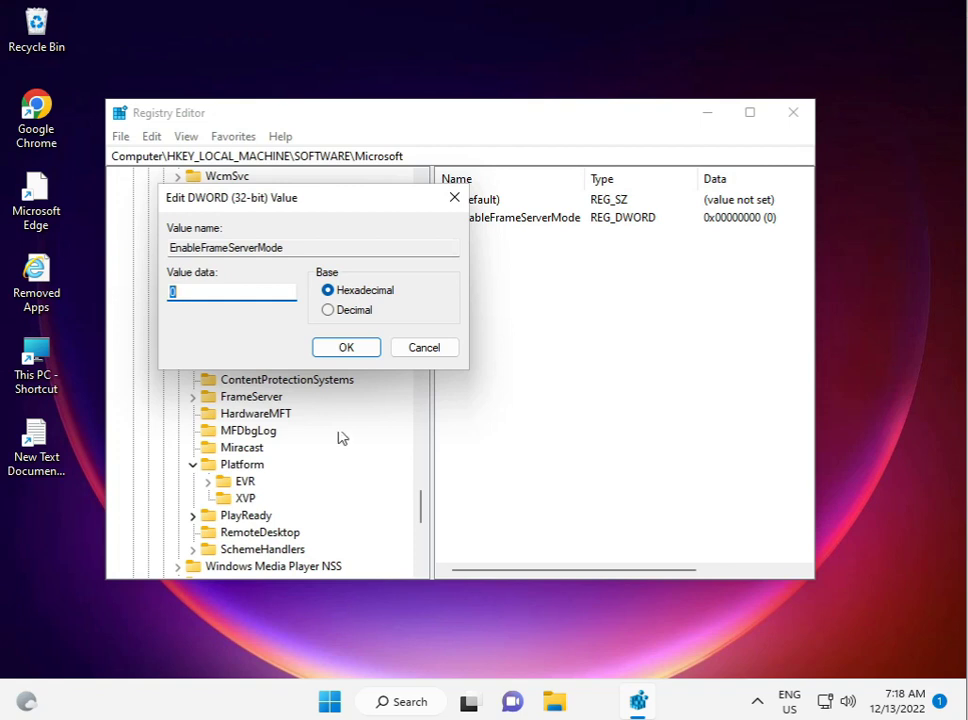
{"action": "left_click", "coordinate": [346, 348]}
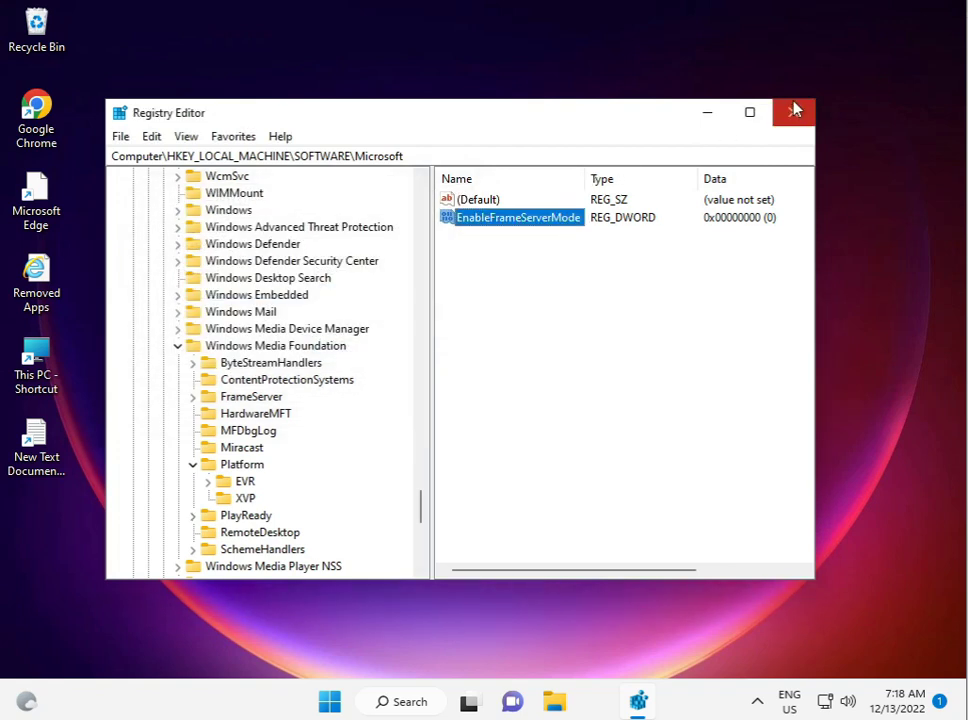
{"action": "left_click", "coordinate": [792, 112]}
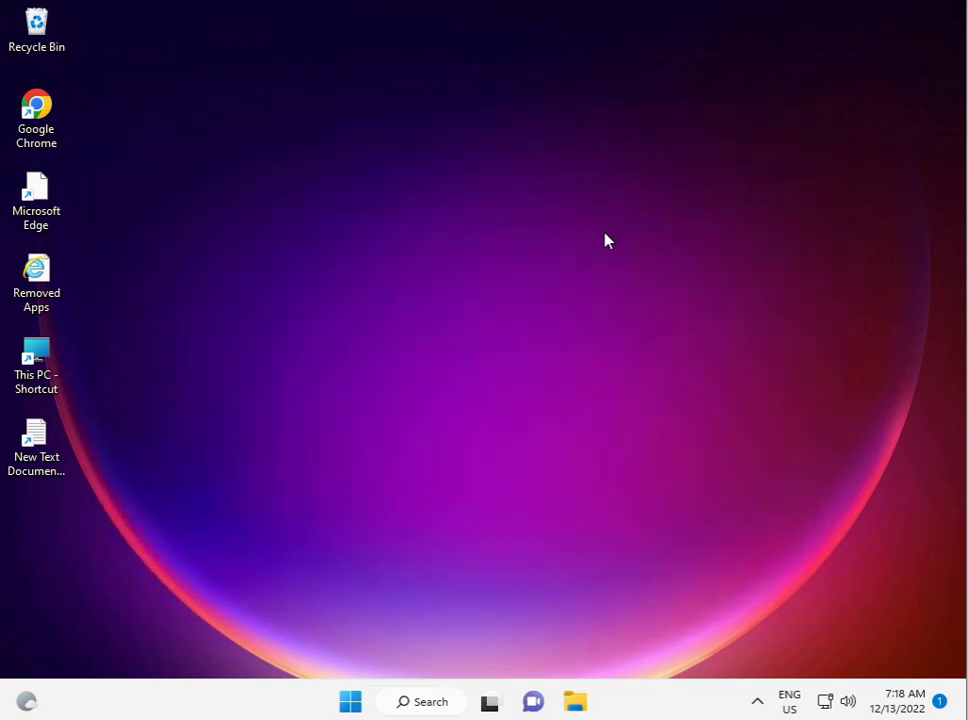